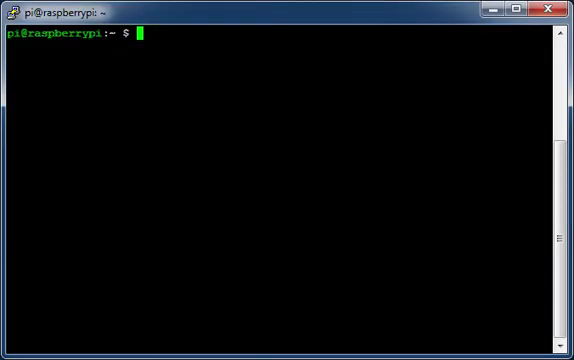
Step: Refresh the Pi's package lists with sudo apt-get update
type("sudo apt-get update")
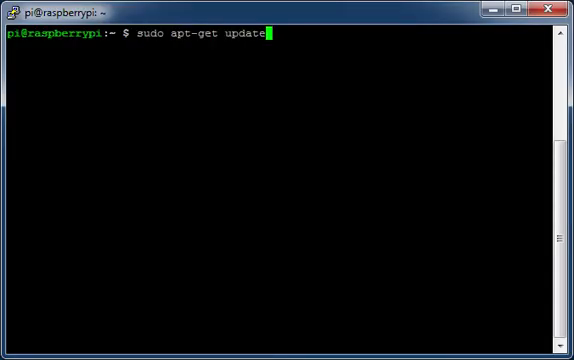
key("Return")
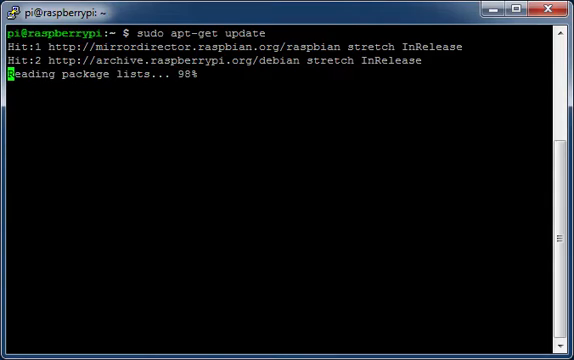
type("sudo ifconfig")
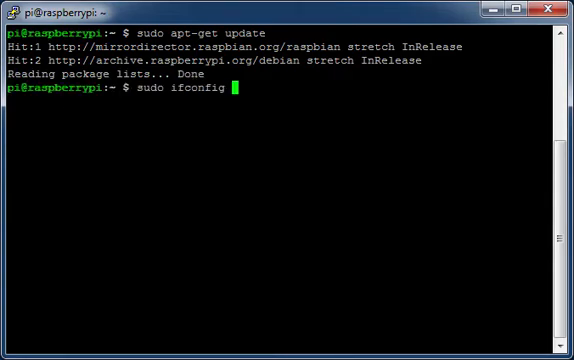
Step: List the Pi's network interfaces with sudo ifconfig and find its 192.168.1.7 address
key("Return")
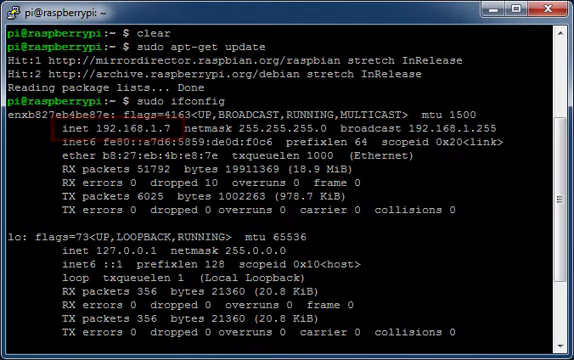
scroll("down", 3)
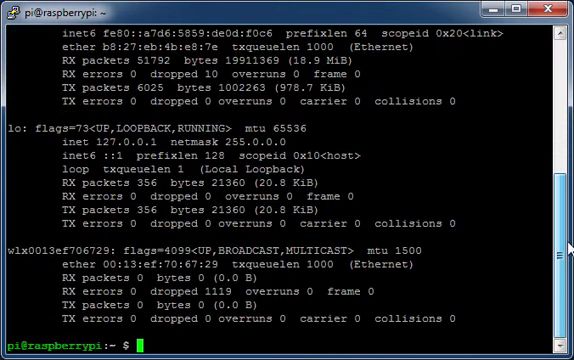
Step: Install apache2 with apt-get -y and load the default page at 192.168.1.7
type("sudo apt-get install apache2 -y")
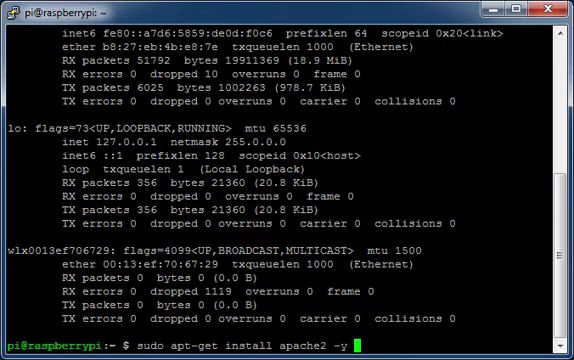
key("Return")
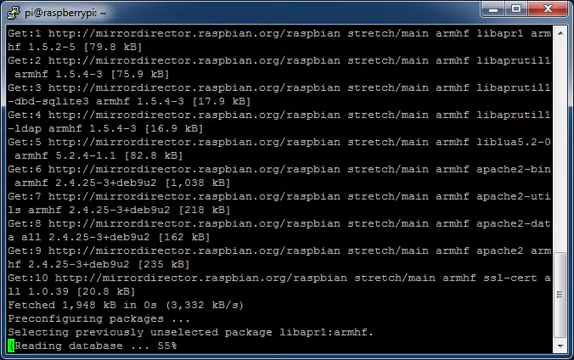
scroll("down", 3)
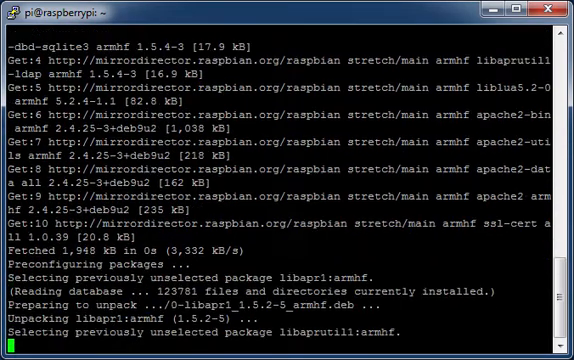
scroll("down", 3)
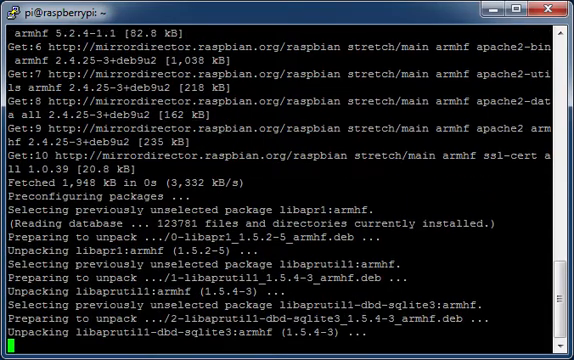
scroll("down", 3)
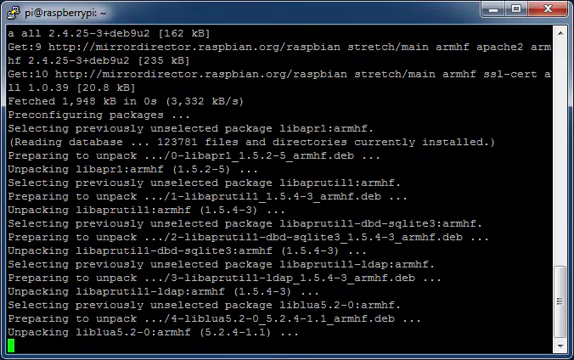
scroll("down", 3)
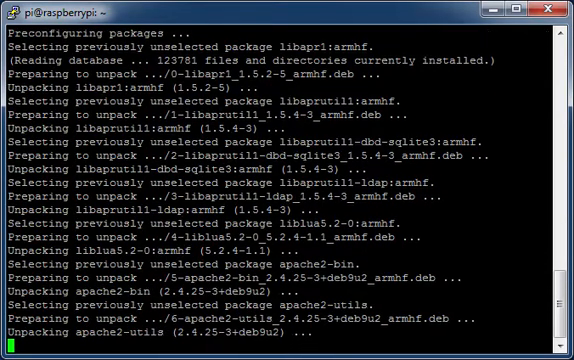
scroll("down", 3)
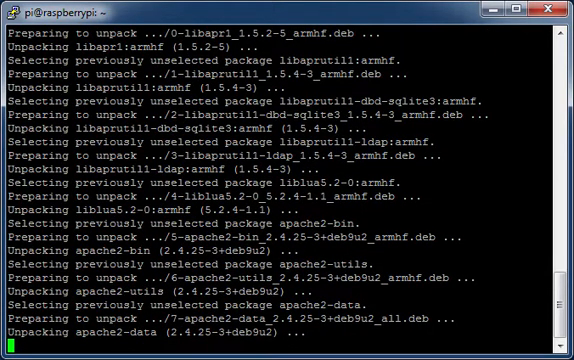
scroll("down", 3)
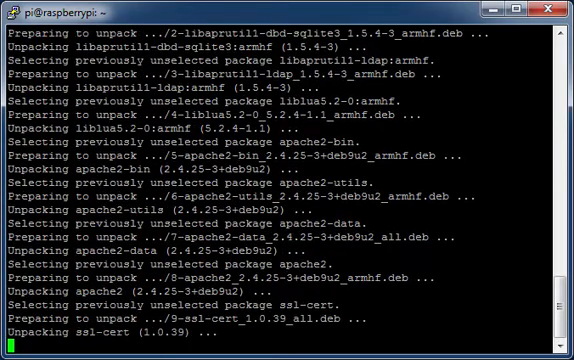
scroll("down", 3)
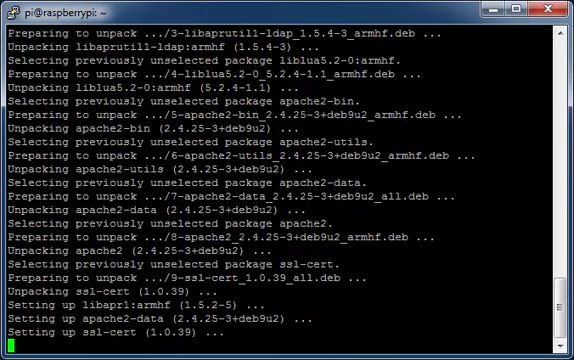
scroll("down", 3)
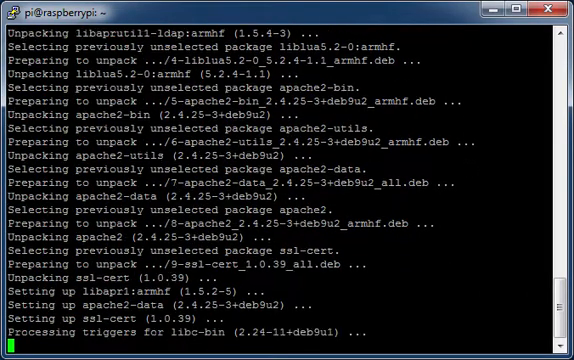
scroll("down", 3)
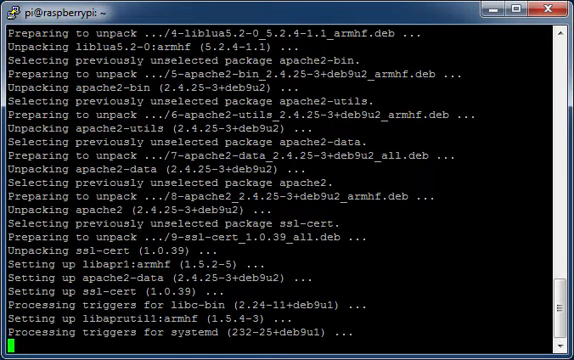
scroll("down", 3)
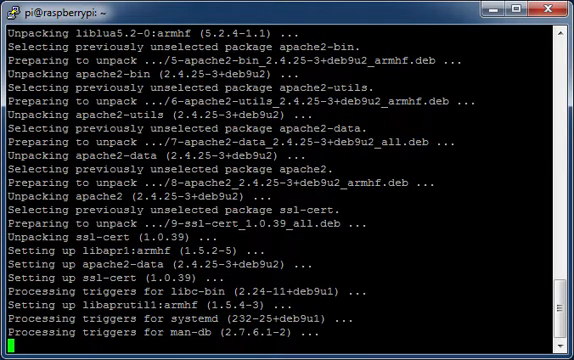
scroll("down", 3)
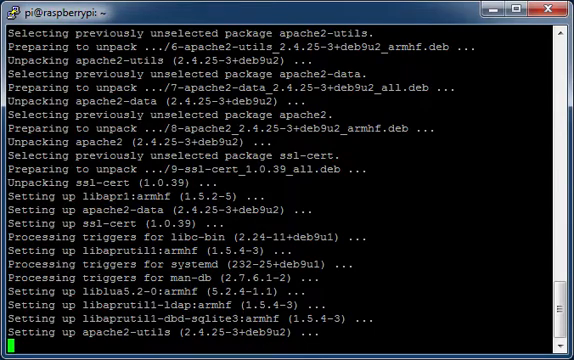
scroll("down", 3)
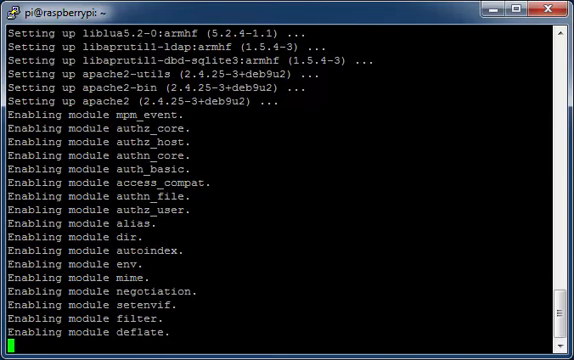
scroll("down", 3)
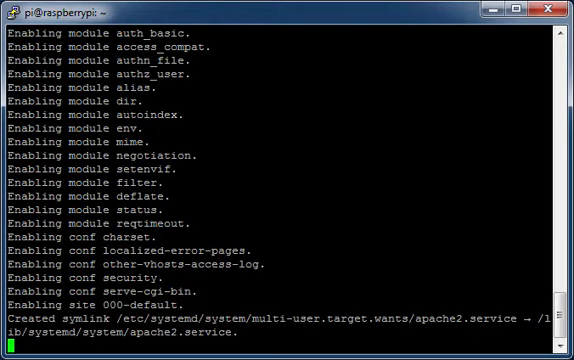
scroll("down", 3)
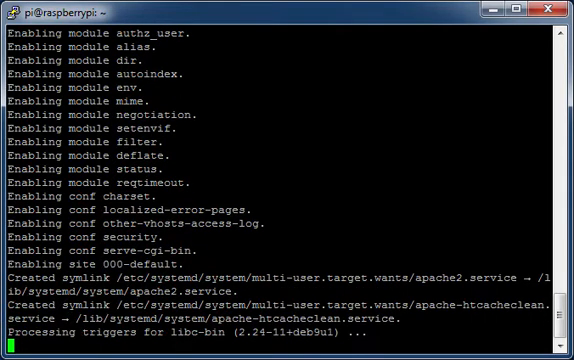
scroll("down", 3)
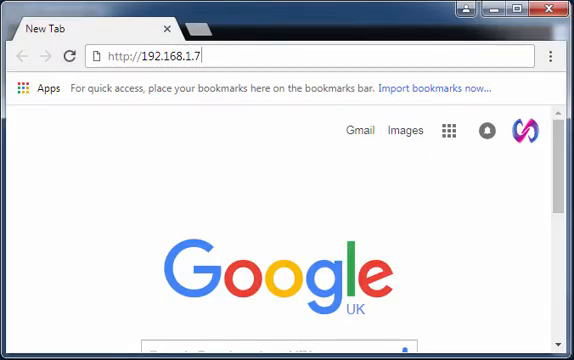
key("Return")
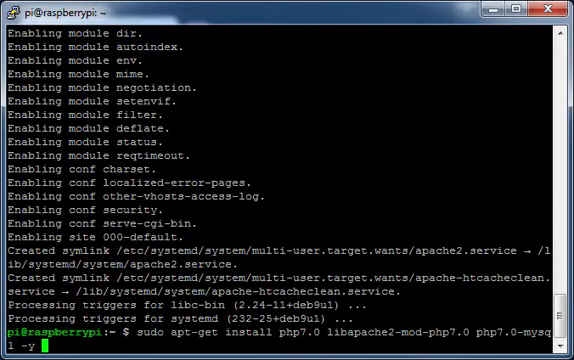
Step: Install PHP 7.0 with its Apache and MySQL modules until the prompt returns
key("Return")
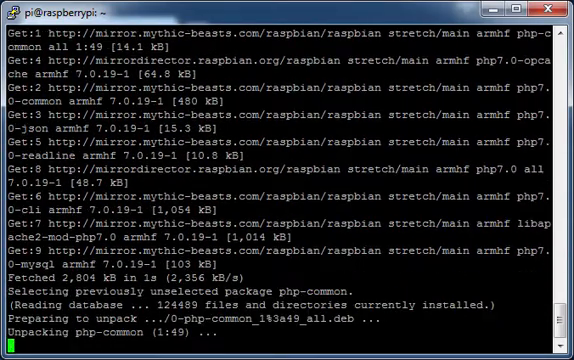
scroll("down", 3)
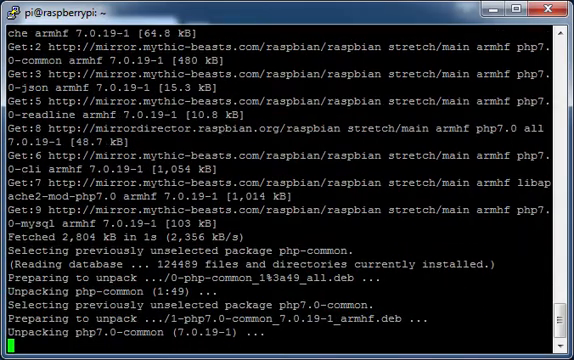
scroll("down", 3)
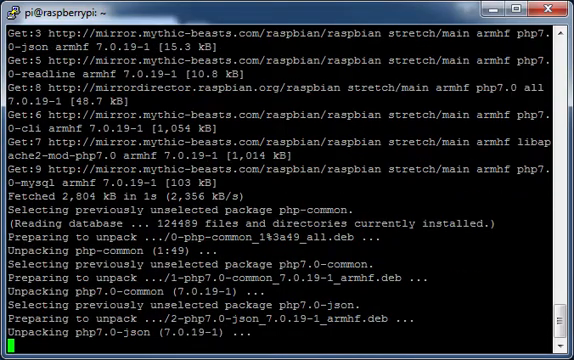
scroll("down", 3)
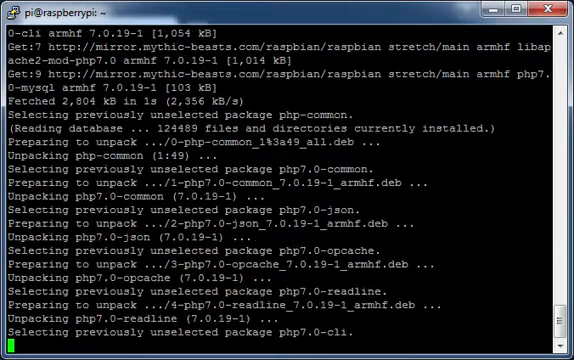
scroll("down", 3)
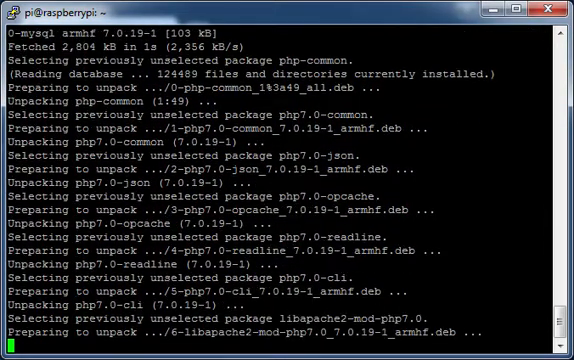
scroll("down", 3)
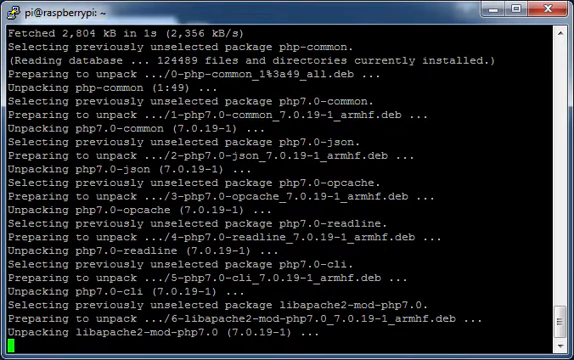
scroll("down", 3)
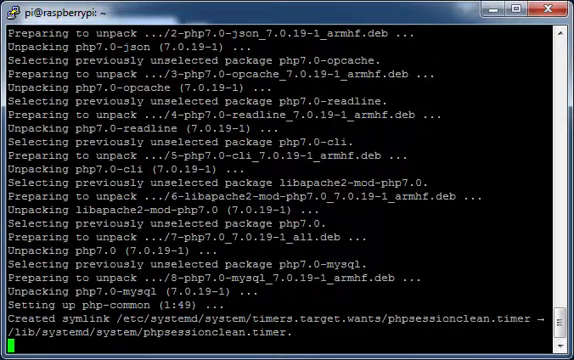
scroll("down", 3)
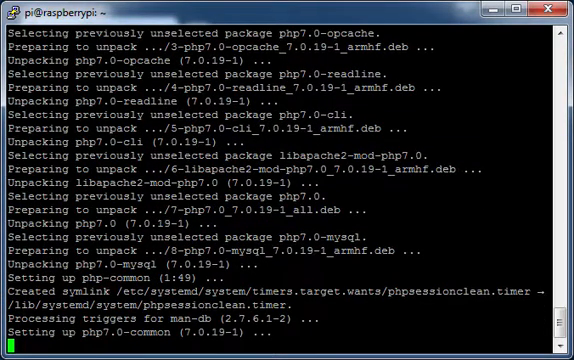
scroll("down", 3)
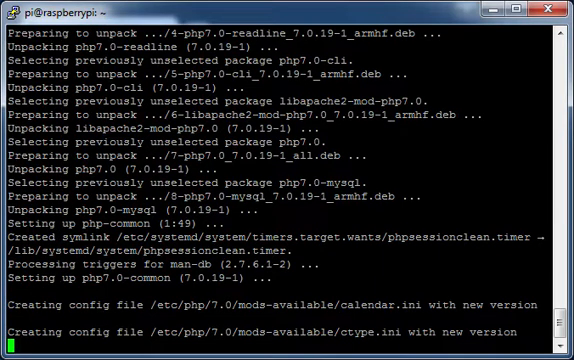
scroll("down", 3)
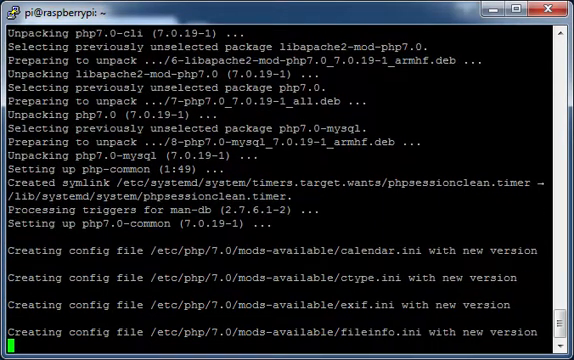
scroll("down", 3)
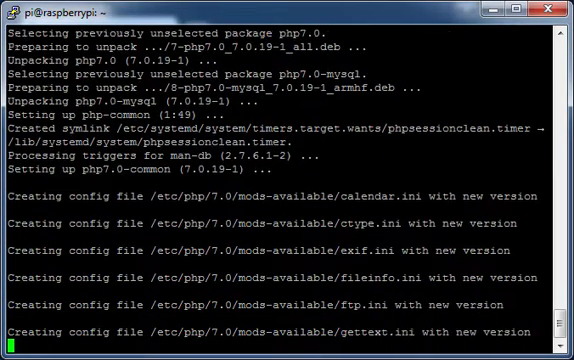
scroll("down", 3)
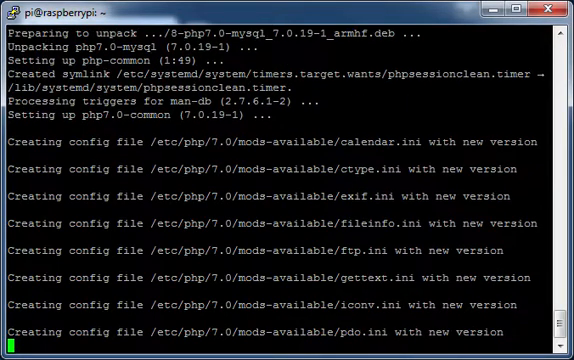
scroll("down", 3)
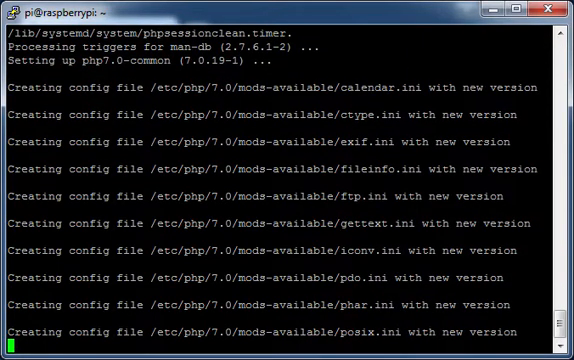
scroll("down", 3)
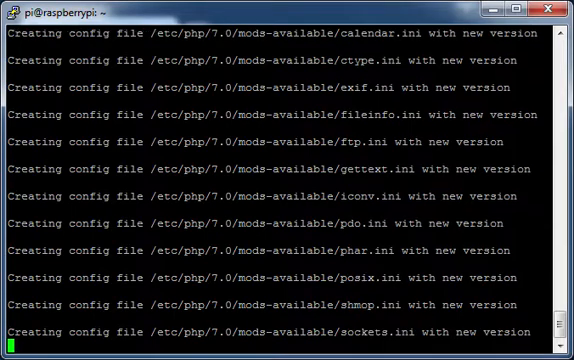
scroll("down", 3)
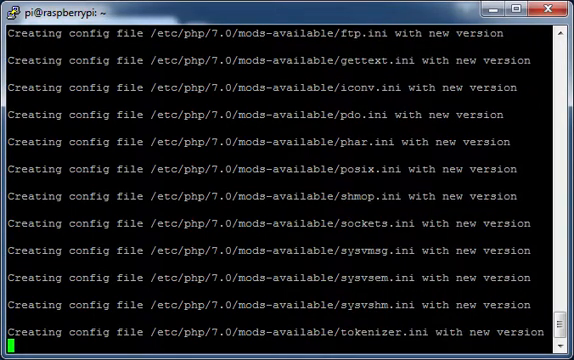
scroll("down", 3)
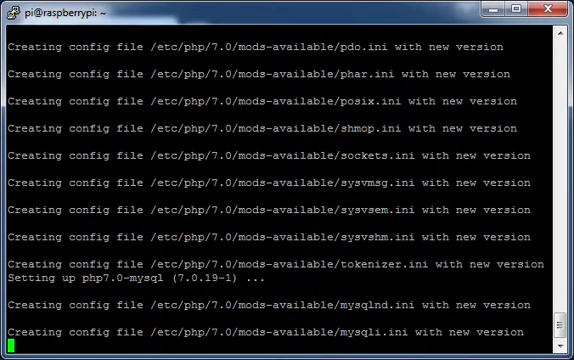
scroll("down", 3)
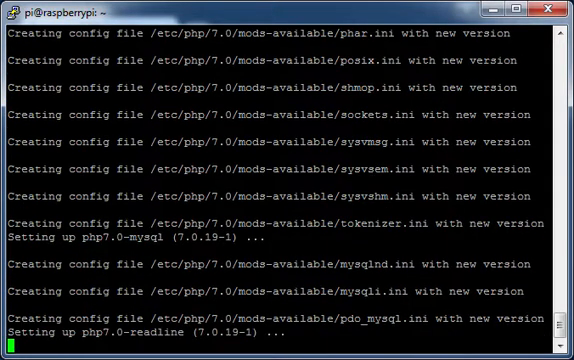
scroll("down", 3)
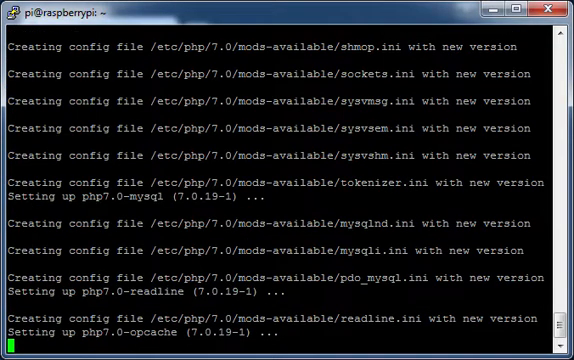
scroll("down", 3)
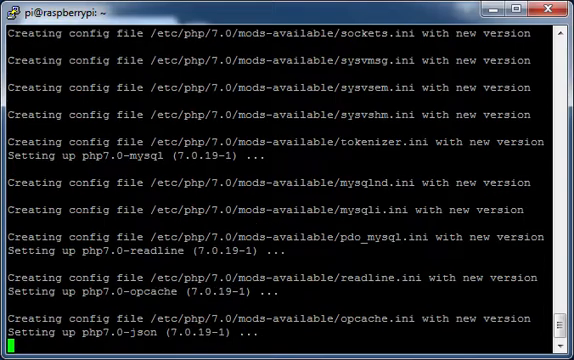
scroll("down", 3)
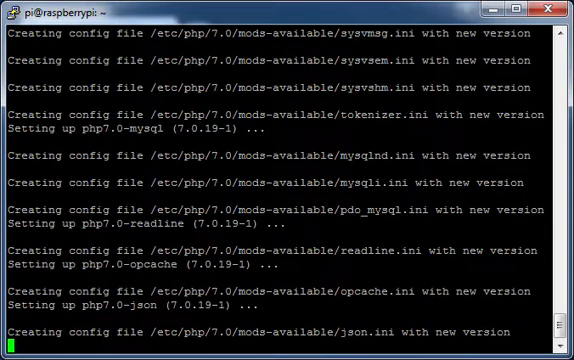
scroll("down", 3)
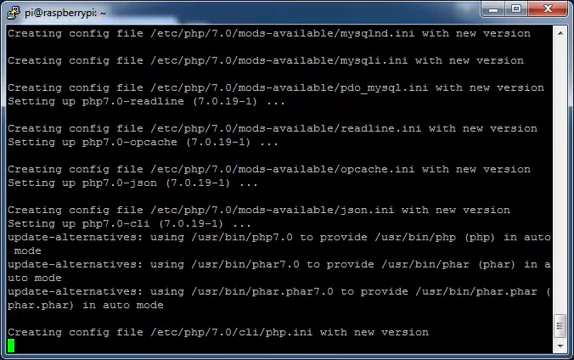
scroll("down", 3)
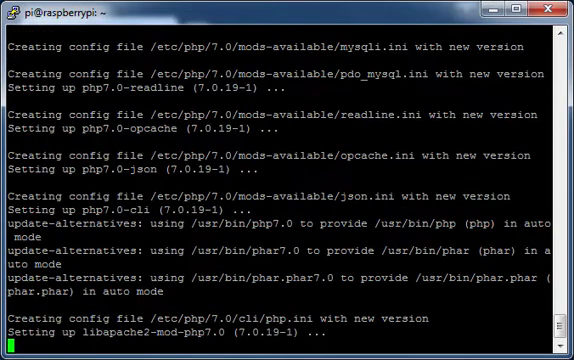
scroll("down", 3)
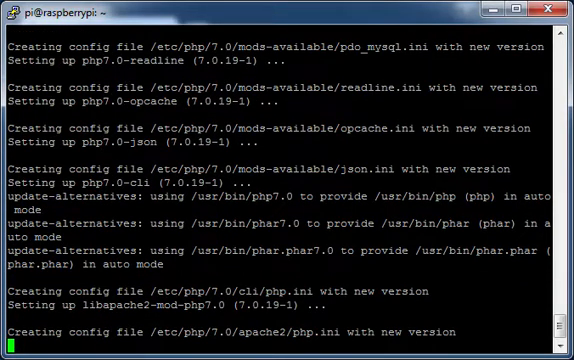
scroll("down", 3)
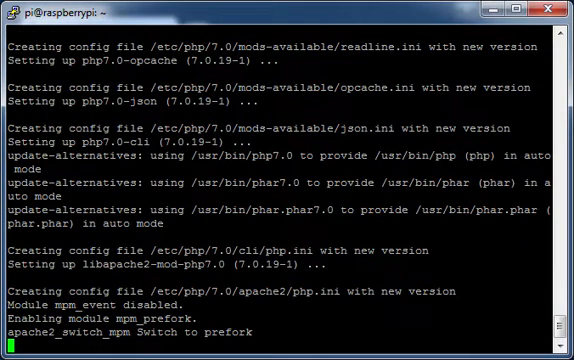
scroll("down", 3)
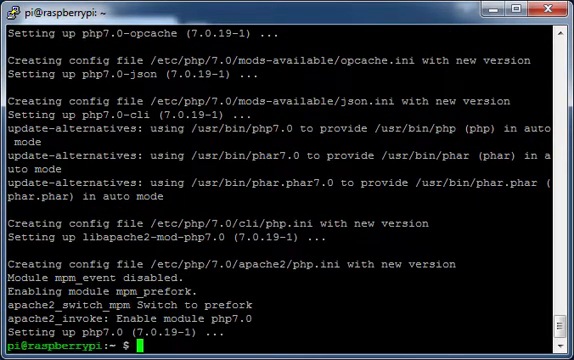
Step: Move into the /var/www/html web root to edit index.php with nano
type("cd /var/www/html")
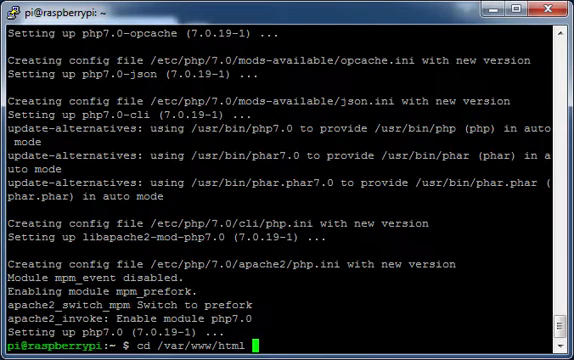
type("sudo nano index.php")
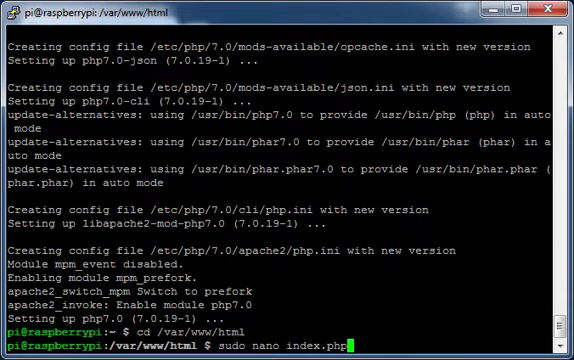
Step: Write <?php echo "hello world"; ?> into a new index.php and save it
key("Return")
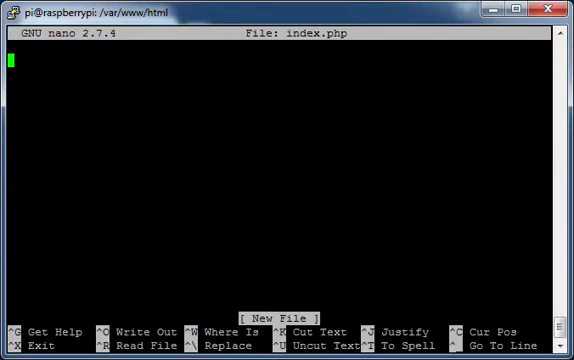
type("<?php echo \"hello world\"; ?>")
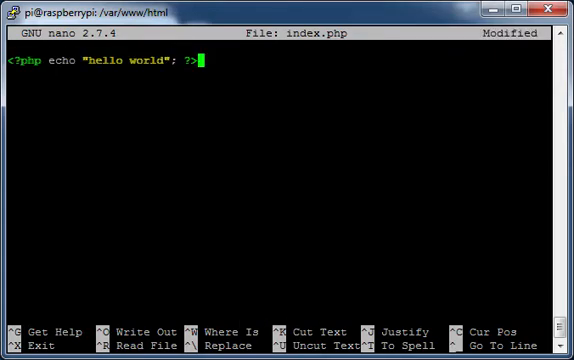
key("ctrl+x")
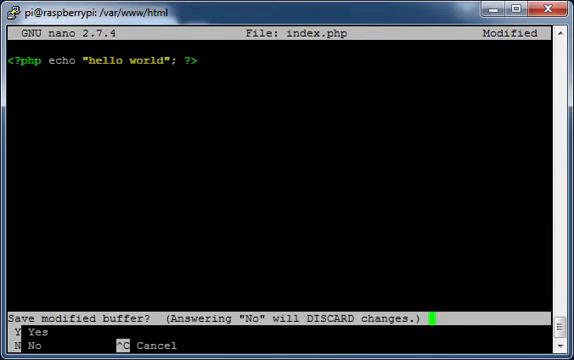
key("y")
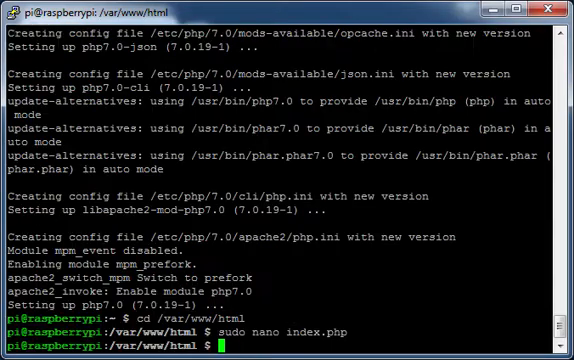
Step: Delete the default index.html and restart the apache2 service
type("sudo rm index.html")
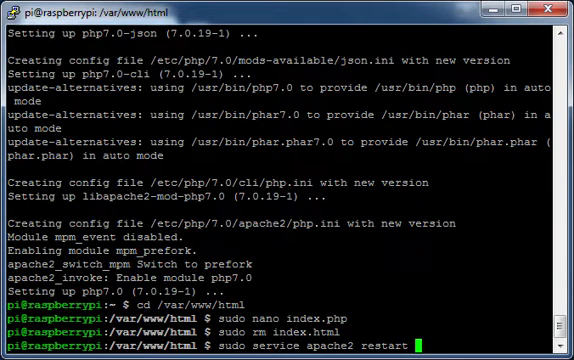
key("Return")
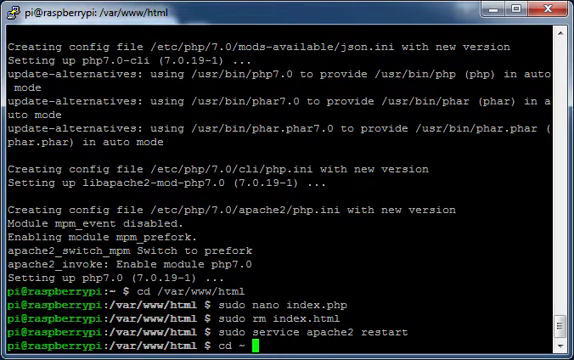
Step: Install mysql-server and mysql-client (MariaDB) with apt-get -y until setup finishes
type("sudo apt-get install mysql-server mysql-client -y")
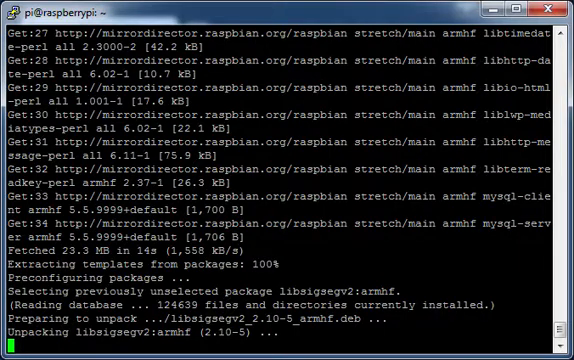
scroll("down", 3)
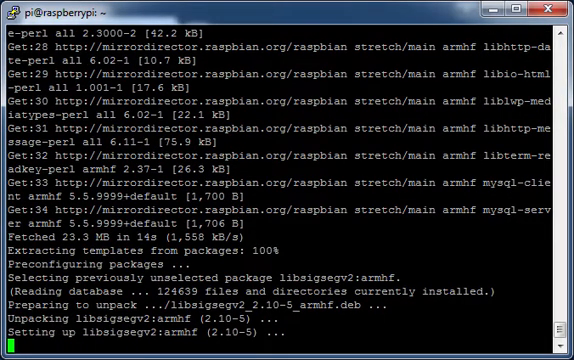
scroll("down", 3)
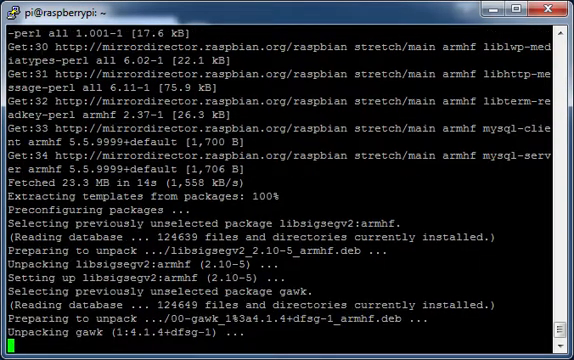
scroll("down", 3)
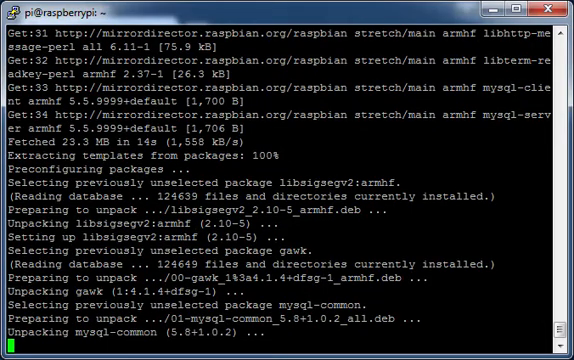
scroll("down", 3)
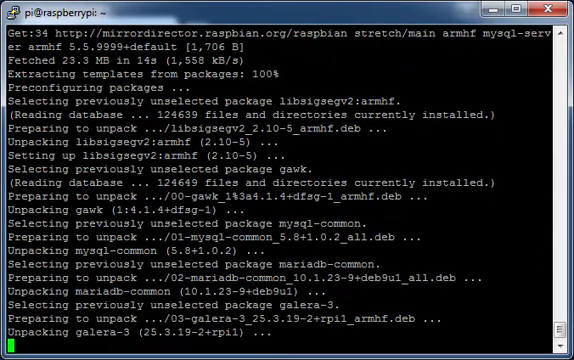
scroll("down", 3)
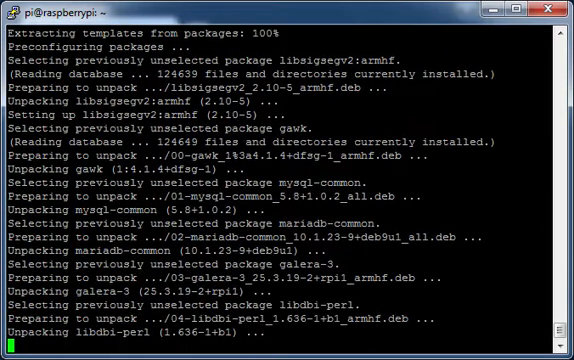
scroll("down", 3)
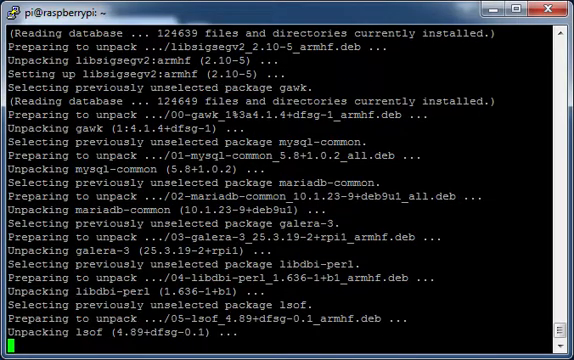
scroll("down", 3)
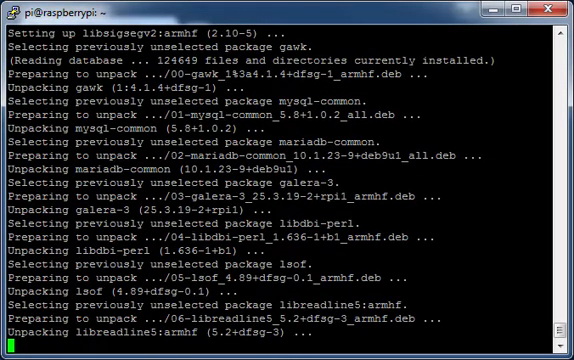
scroll("down", 3)
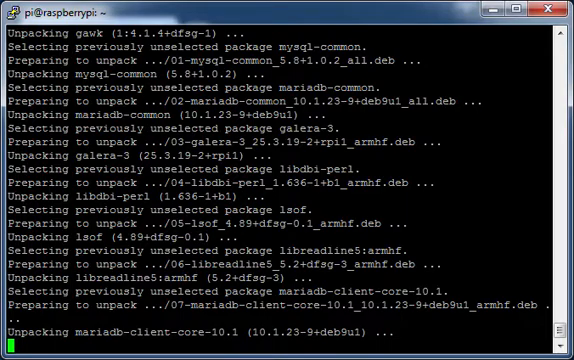
scroll("down", 3)
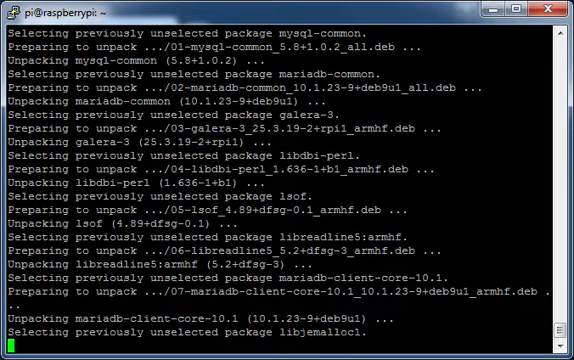
scroll("down", 3)
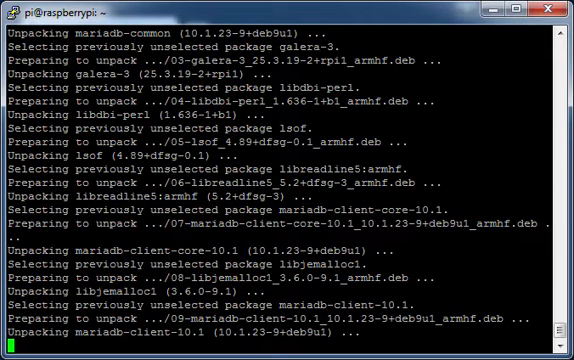
scroll("down", 3)
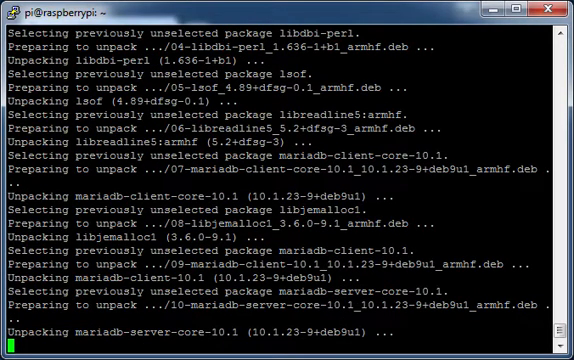
scroll("down", 3)
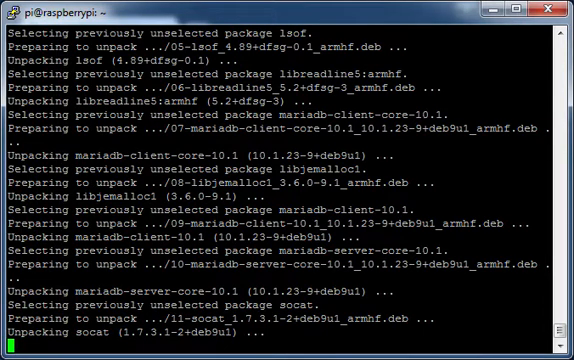
scroll("down", 3)
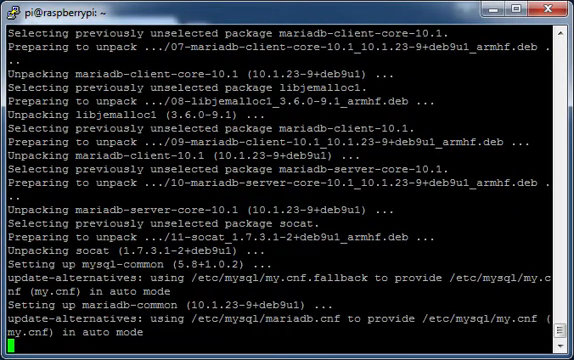
scroll("down", 3)
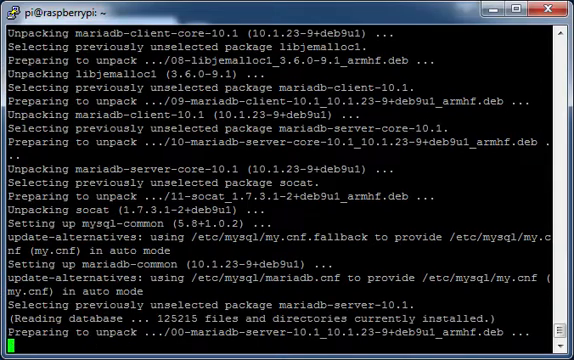
scroll("down", 3)
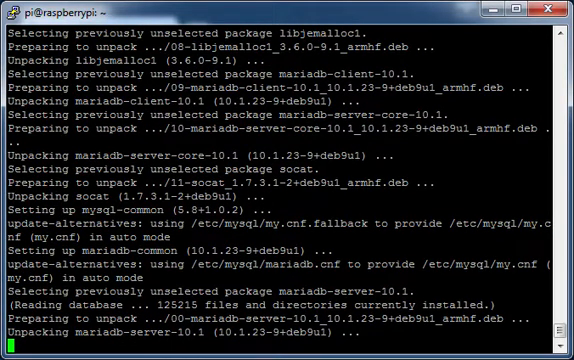
scroll("down", 3)
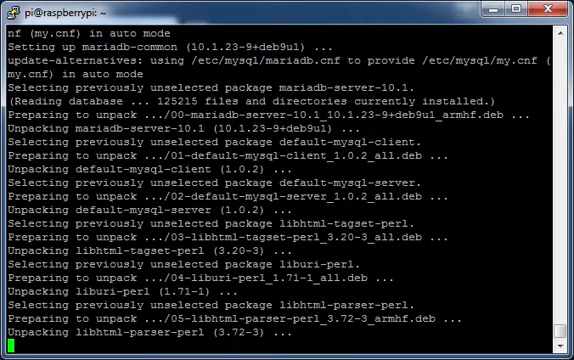
scroll("down", 3)
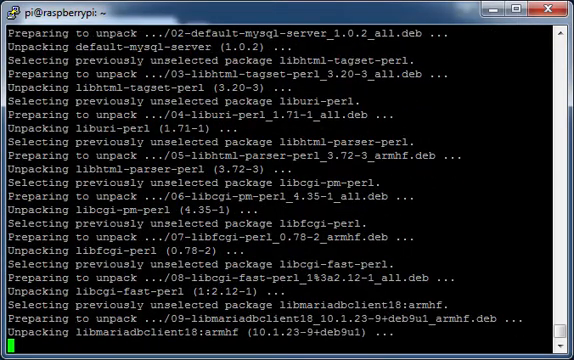
scroll("down", 3)
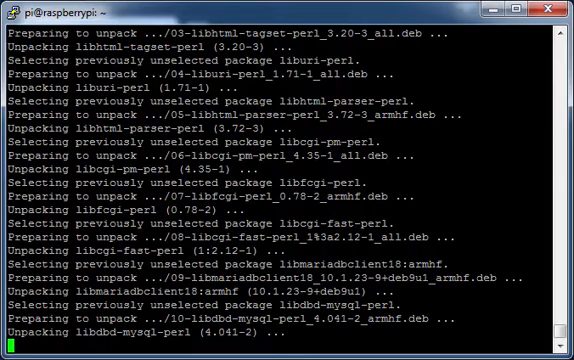
scroll("down", 3)
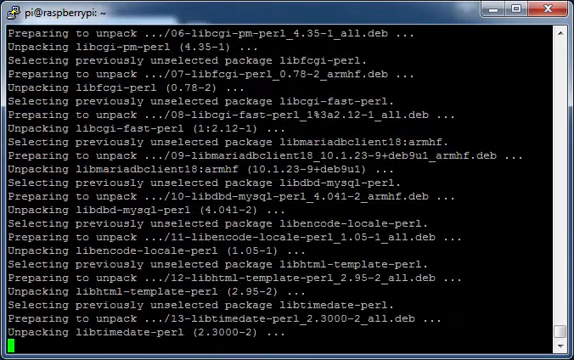
scroll("down", 3)
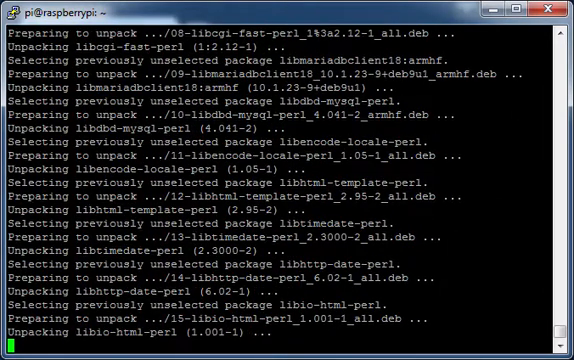
scroll("down", 3)
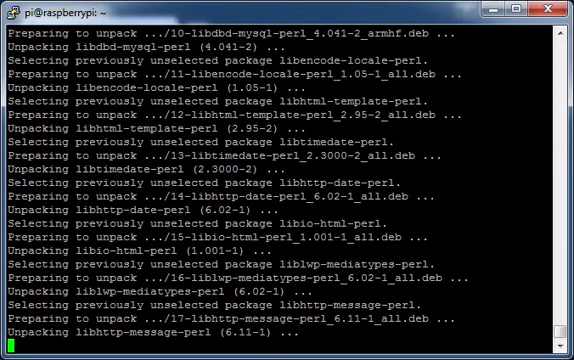
scroll("down", 3)
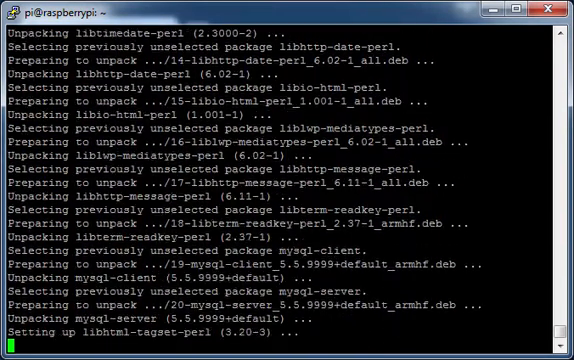
scroll("down", 3)
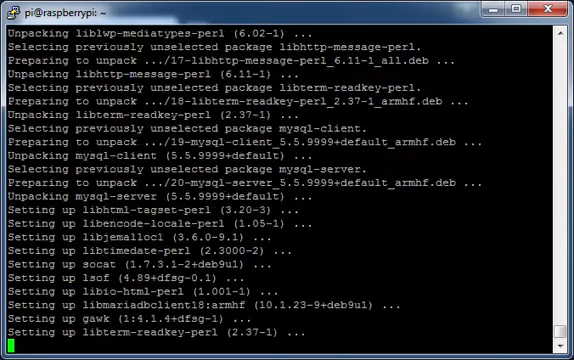
scroll("down", 3)
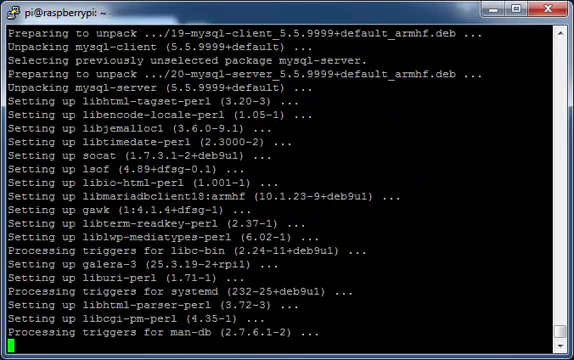
scroll("down", 3)
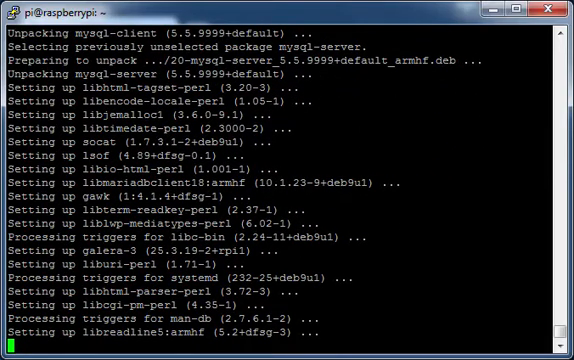
scroll("down", 3)
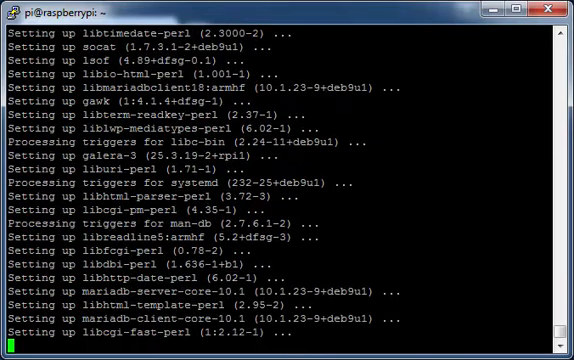
scroll("down", 3)
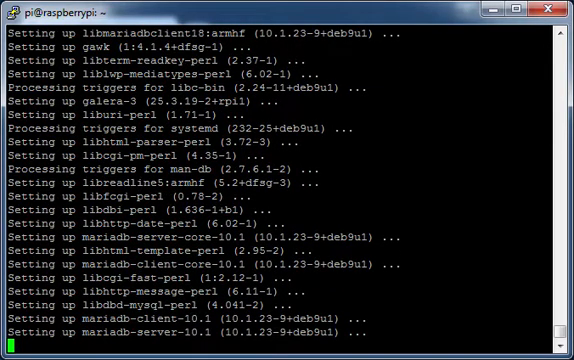
scroll("down", 3)
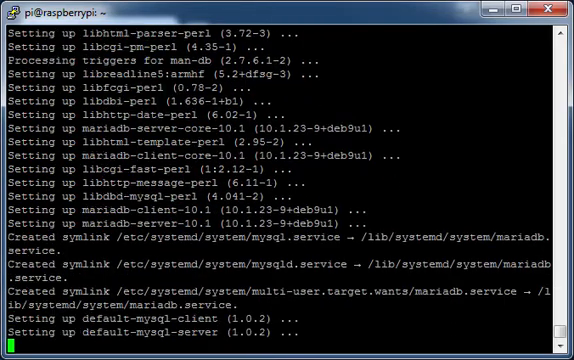
scroll("down", 3)
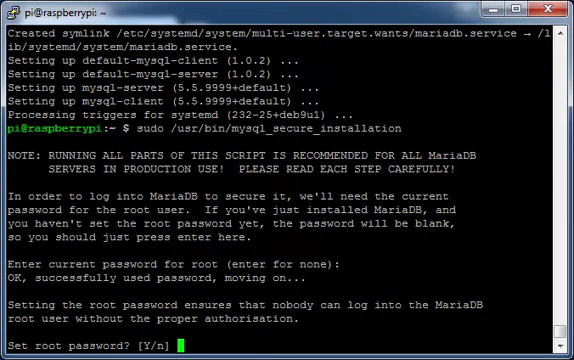
Step: Answer y to remove anonymous users, disallow remote root, drop the test database, and reload privileges
type("y")
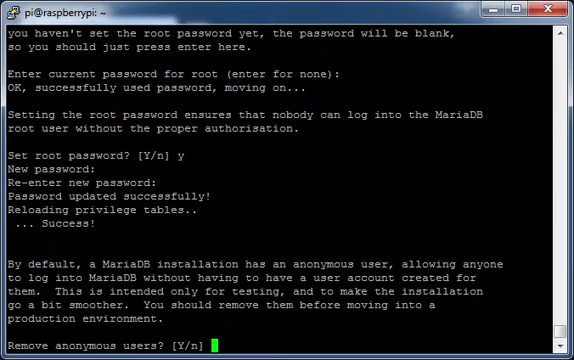
type("y")
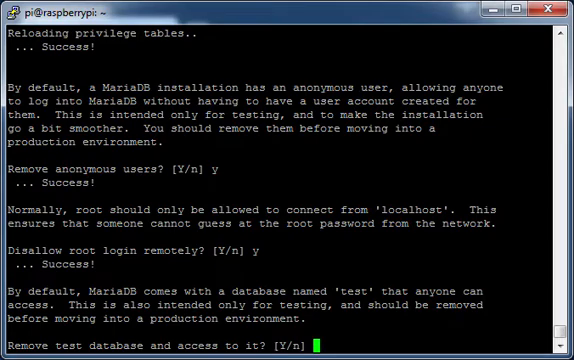
type("y")
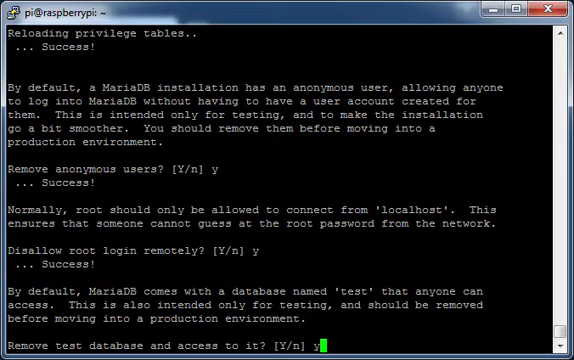
key("Return")
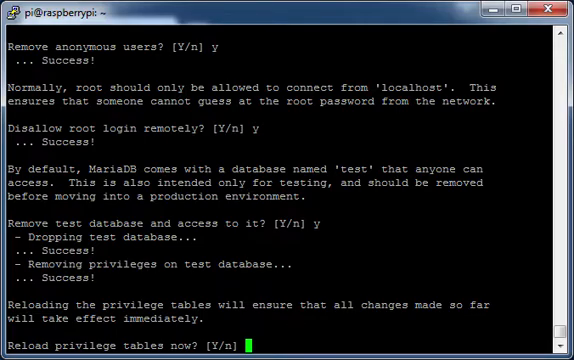
type("y")
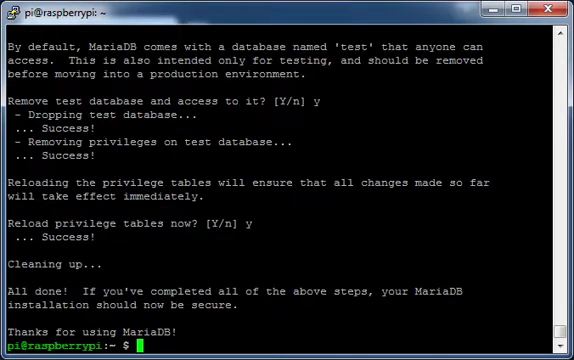
Step: Download WordPress latest.tar.gz, extract it, and move its files into /var/www/html
type("wget http://wordpress.org/latest.tar.gz")
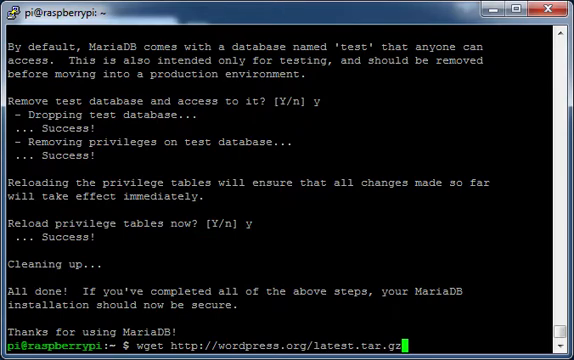
key("Return")
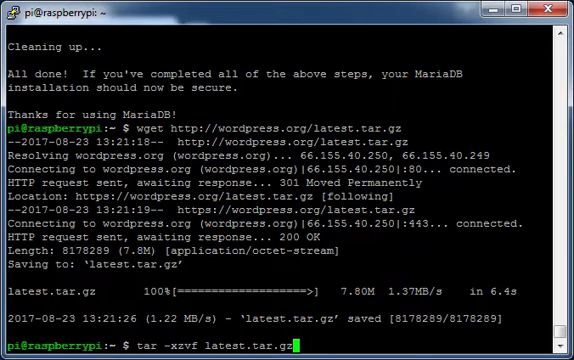
key("Return")
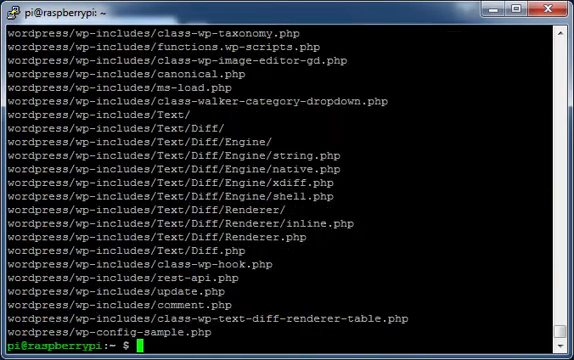
type("sudo mv wordpress/* /var/www/html")
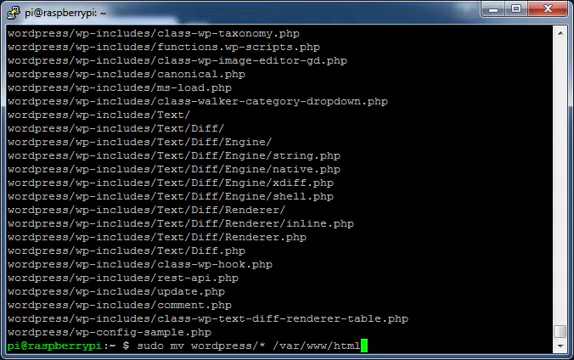
key("Return")
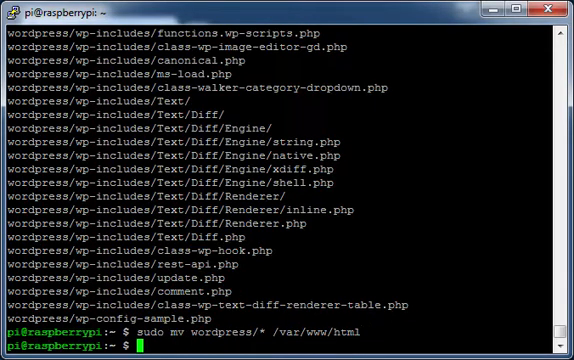
Step: Delete latest.tar.gz and the leftover wordpress folder
type("sudo rm latest.tar.gz")
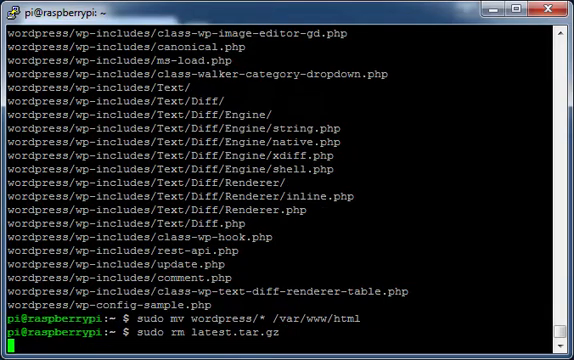
type("sudo rm -rf wordpress")
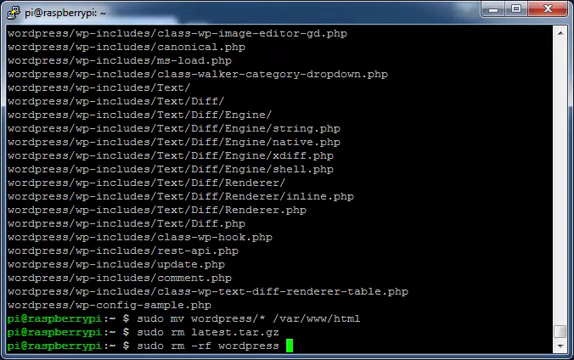
key("Return")
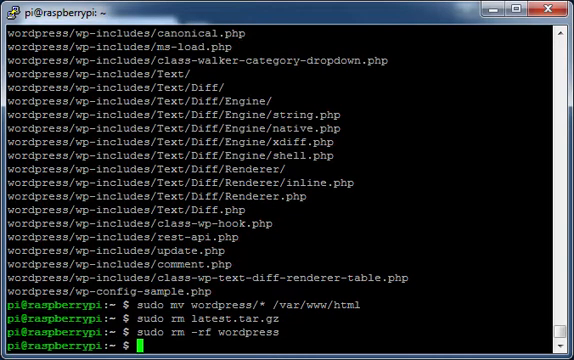
Step: Log into MariaDB as root and create the wordpressDB database
type("sudo mysql -uroot -hlocalhost -p")
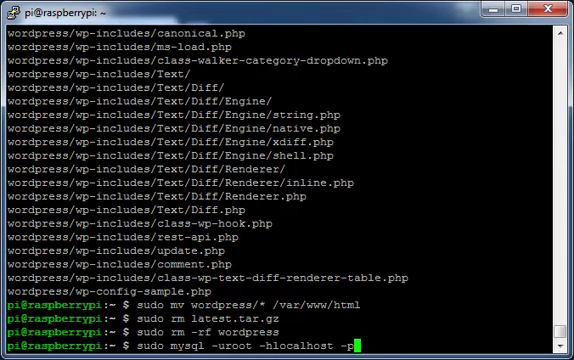
key("Return")
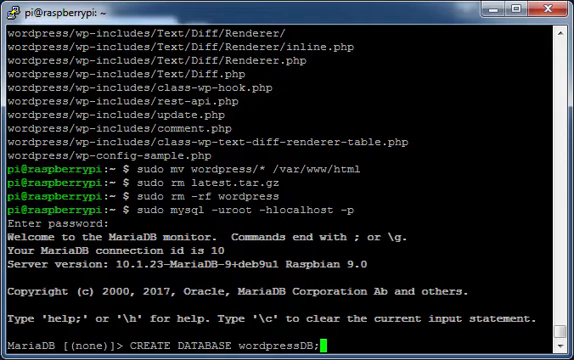
key("Return")
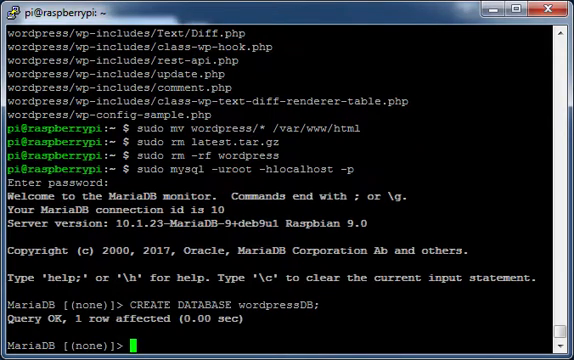
type("CREATE USER 'morituri'@'localhost' IDENTIFIED BY 'UsersPassword';")
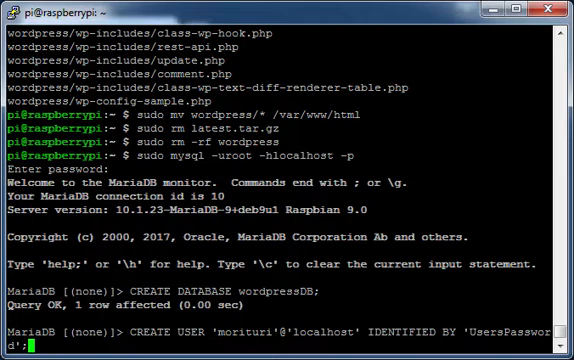
key("Return")
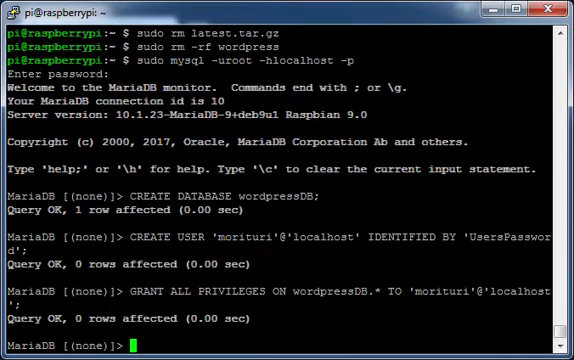
type("FLUSH PRIVILEGES;")
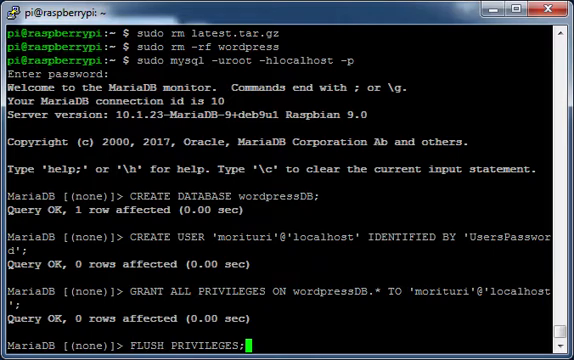
type("exit")
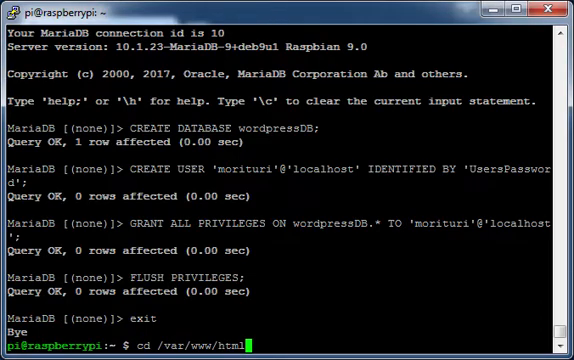
Step: In /var/www/html, copy wp-config-sample.php to wp-config.php
key("Return")
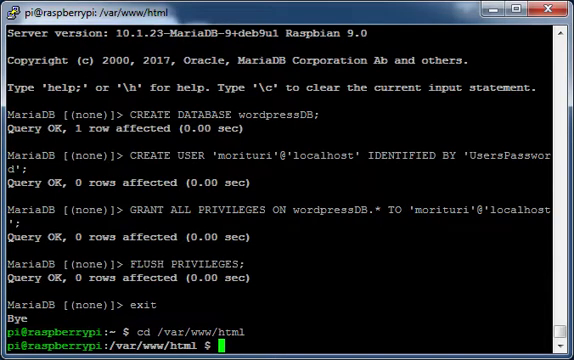
type("sudo cp wp-config-sample.php wp-config.php")
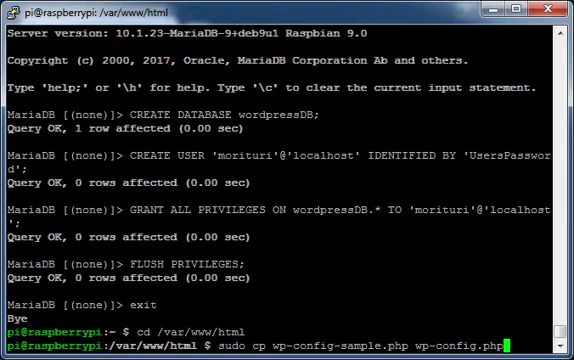
key("Return")
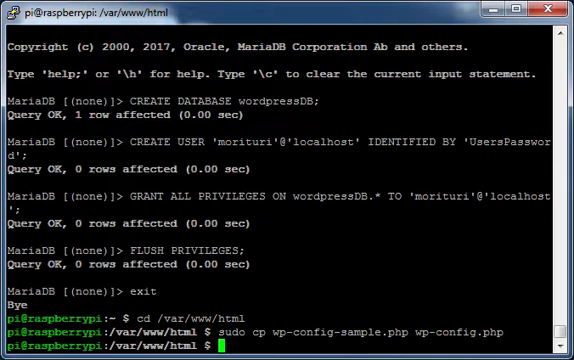
type("sudo nano wp-config.php")
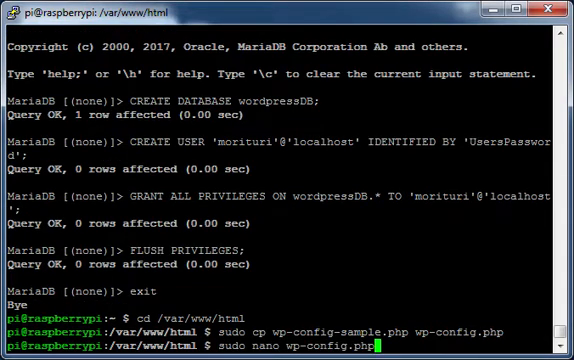
key("Return")
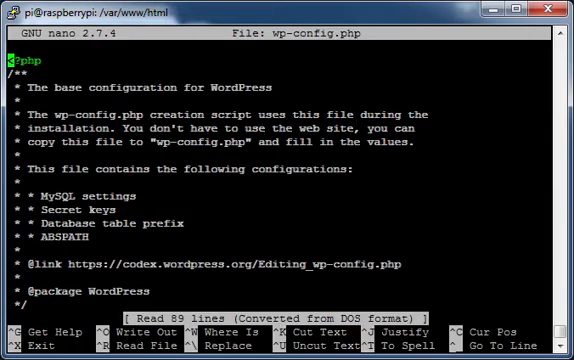
scroll("down", 3)
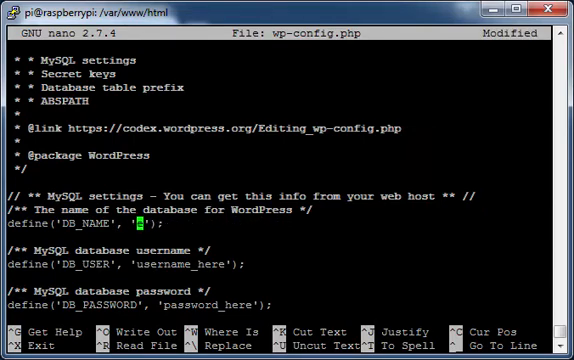
type("wordpressDB")
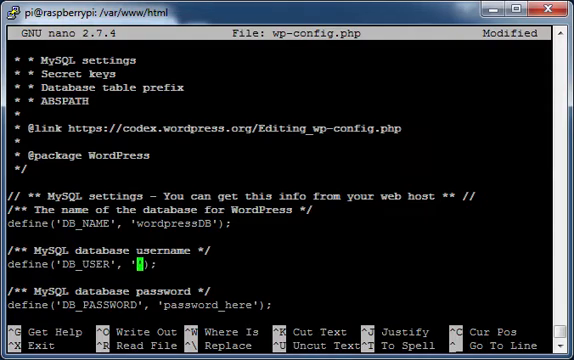
type("morituri")
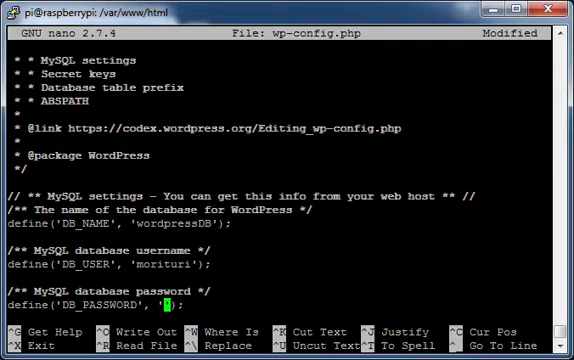
type("UsersPassword")
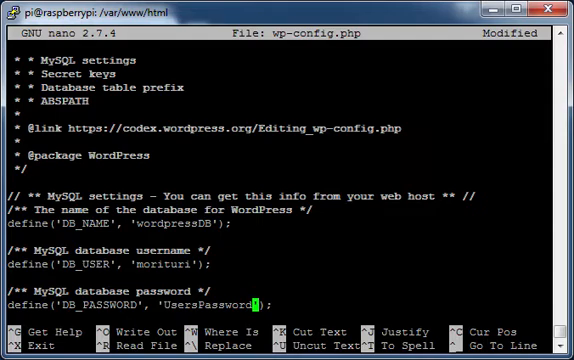
key("ctrl+x")
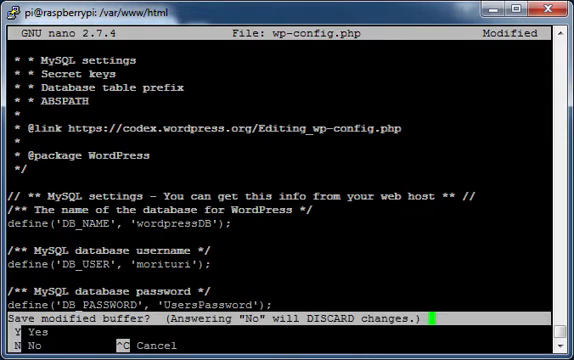
key("y")
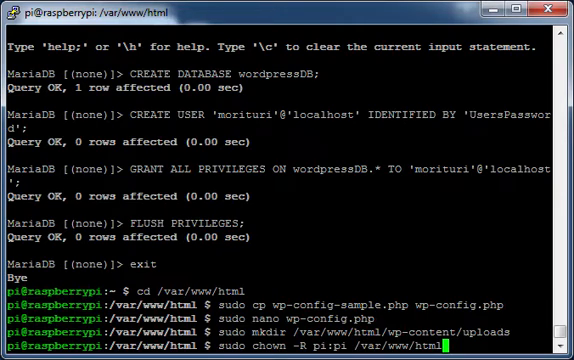
Step: Make pi owner of /var/www/html and allow overrides for the web root in 000-default.conf
key("Return")
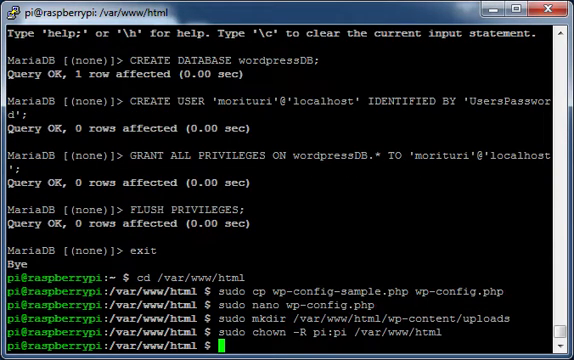
type("sudo nano /etc/apache2/sites-available/000-default.conf")
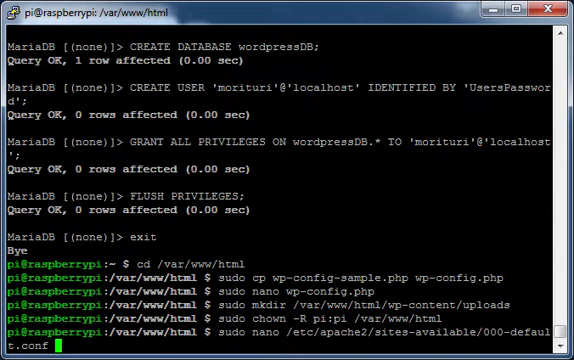
key("Return")
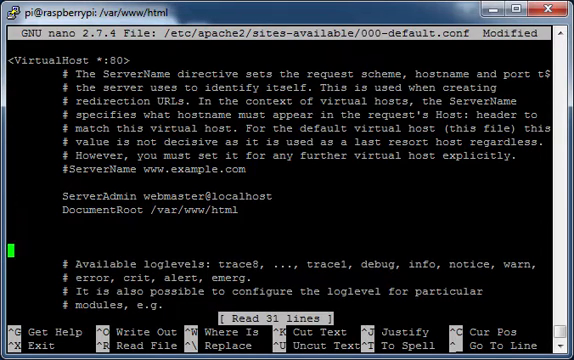
scroll("down", 3)
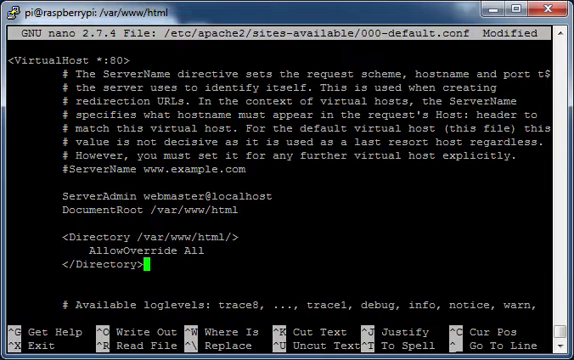
key("ctrl+x")
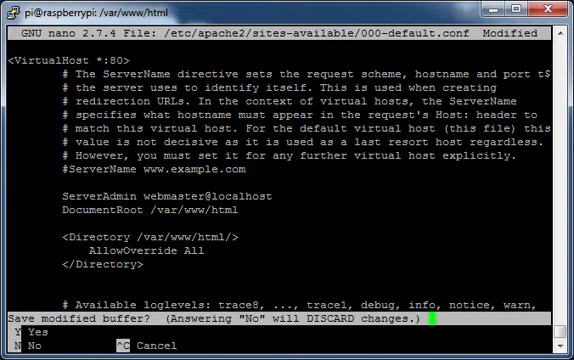
key("y")
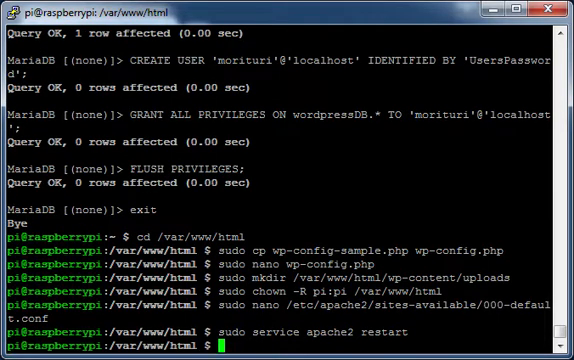
Step: Create /var/www/html/.htaccess and assign it to the www-data group
type("sudo touch /var/www/html/.htaccess")
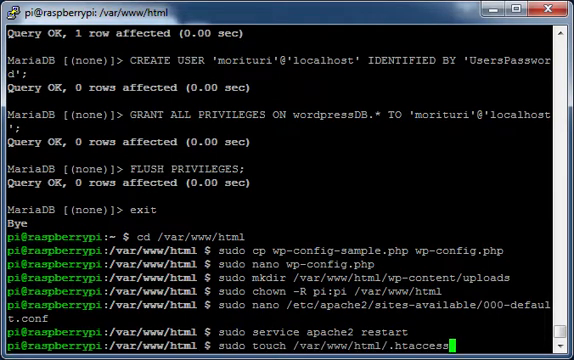
key("Return")
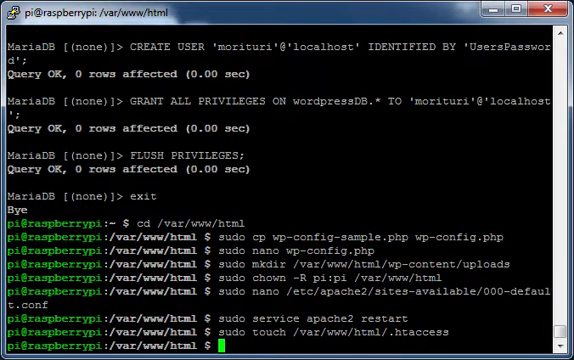
type("sudo chown :www-data /var/www/html/.htaccess")
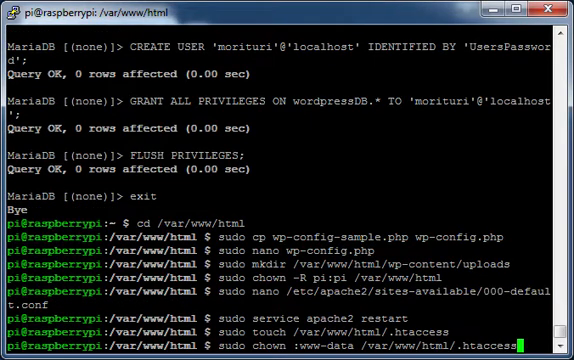
key("Return")
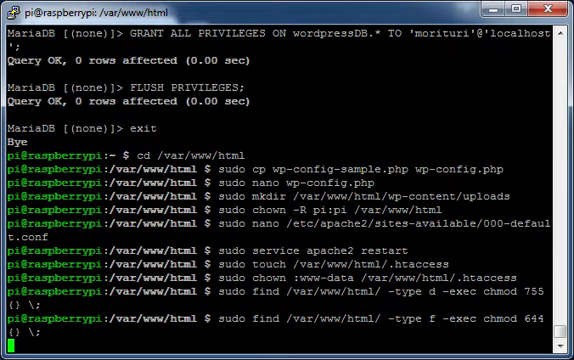
type("cd ~")
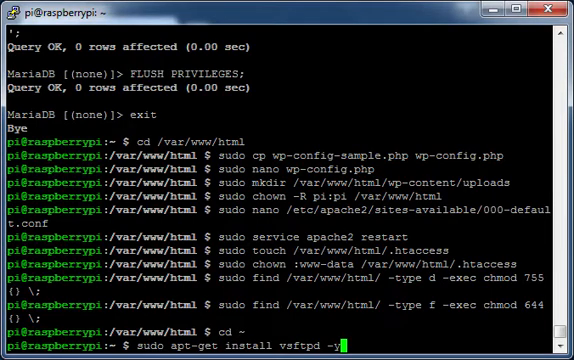
Step: Install the vsftpd package with apt-get and let the installation finish
key("Return")
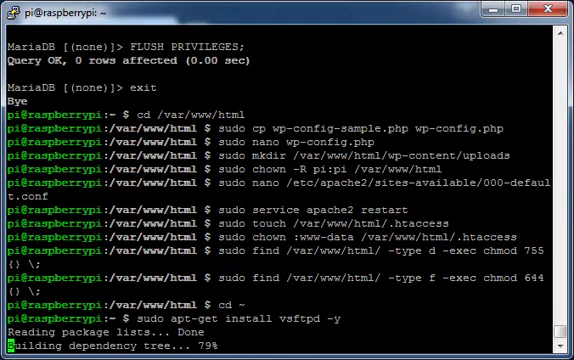
scroll("down", 3)
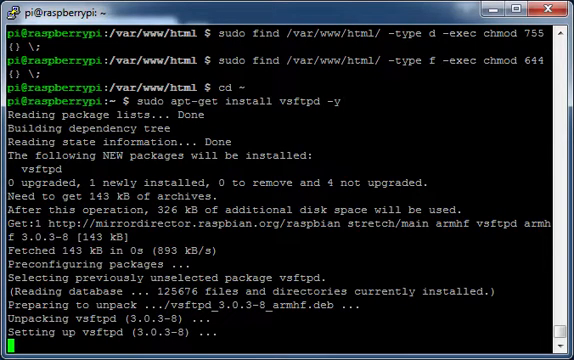
scroll("down", 3)
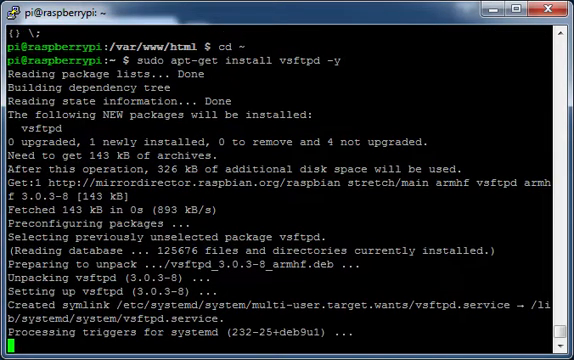
scroll("down", 3)
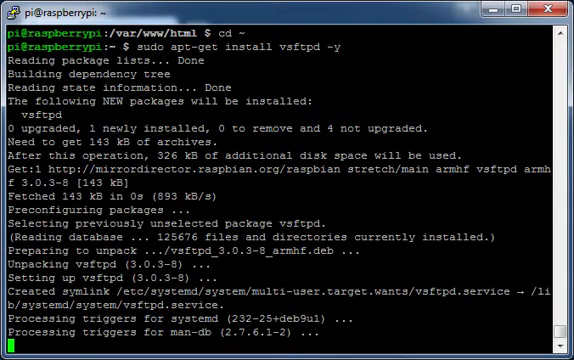
type("sudo nano /etc/vsftpd.conf")
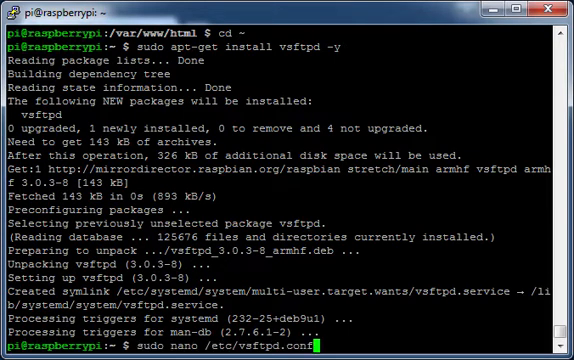
Step: Uncomment write_enable=YES in /etc/vsftpd.conf, save it, and restart vsftpd
key("Return")
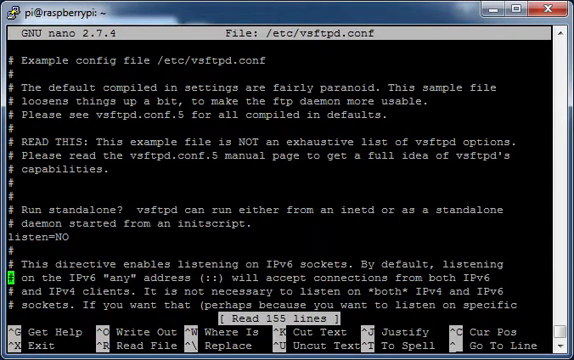
scroll("down", 3)
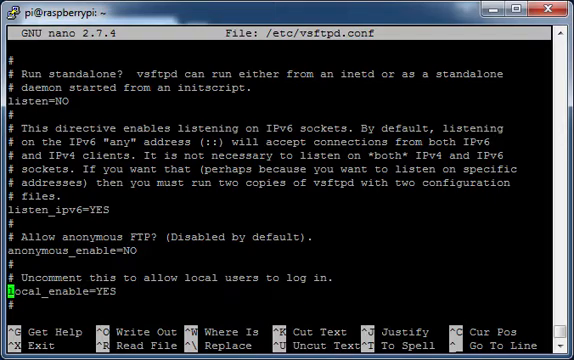
scroll("down", 3)
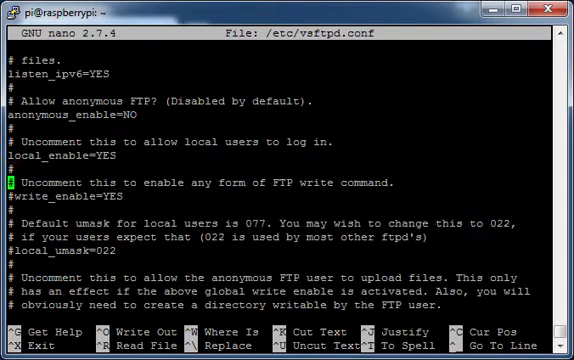
key("Delete")
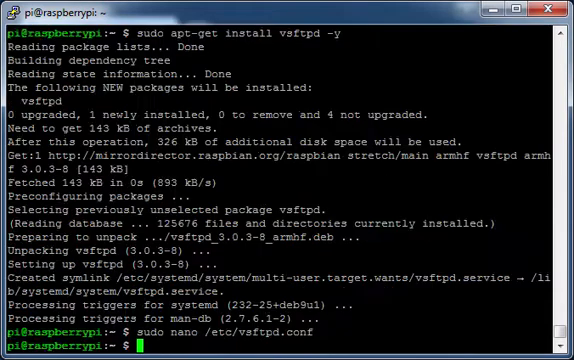
type("sudo service vsftpd restart")
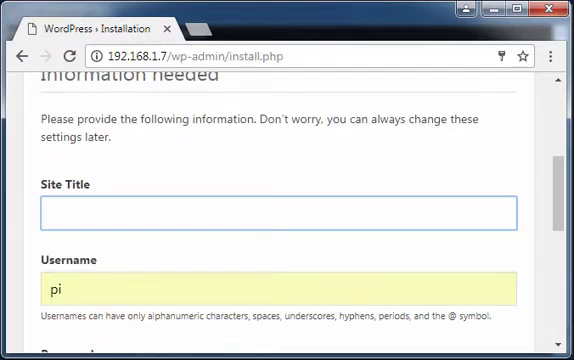
type("your web site title")
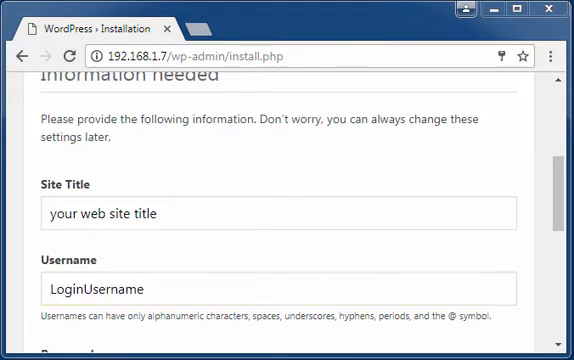
scroll("down", 3)
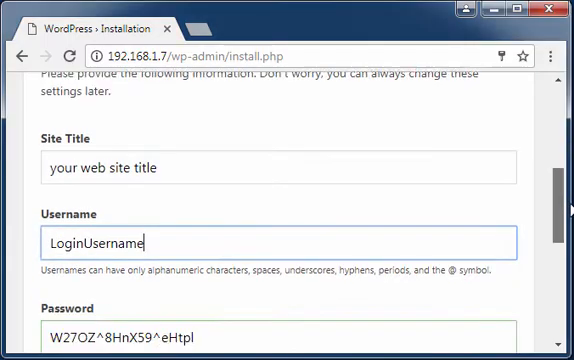
scroll("down", 3)
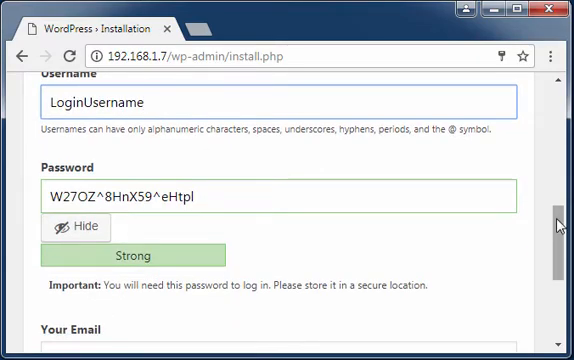
scroll("down", 3)
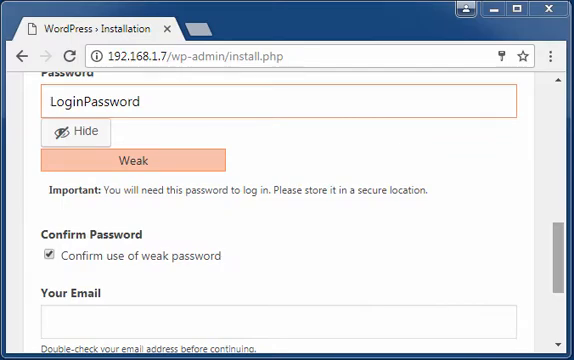
type("email@somewhere.com")
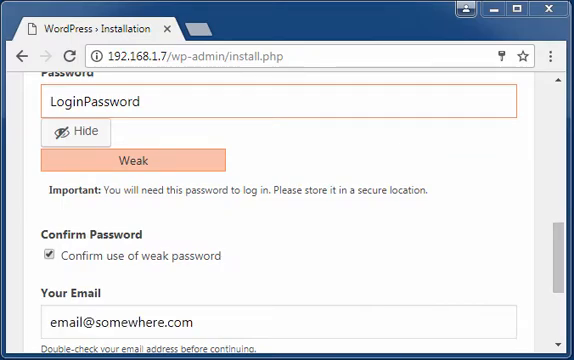
left_click(280, 322)
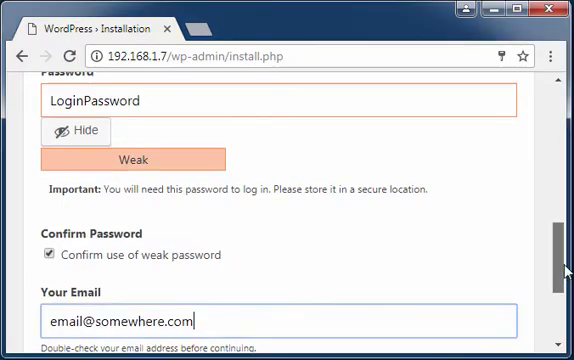
scroll("down", 3)
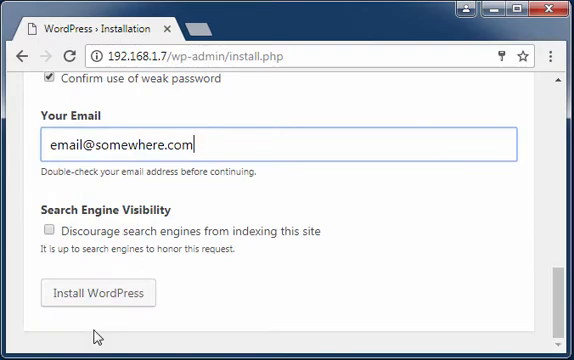
mouse_move(97, 293)
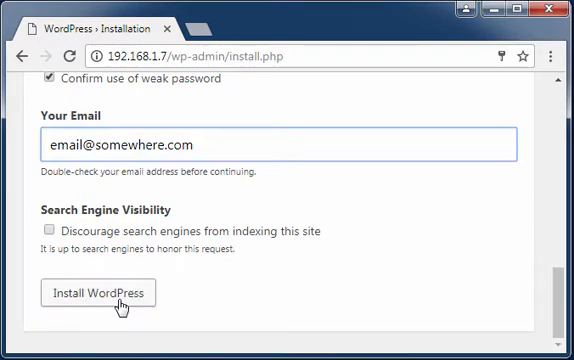
left_click(102, 293)
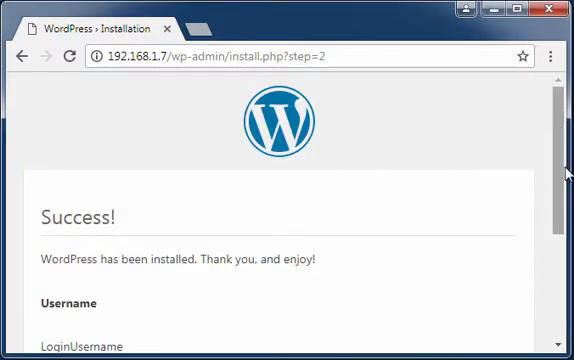
scroll("down", 3)
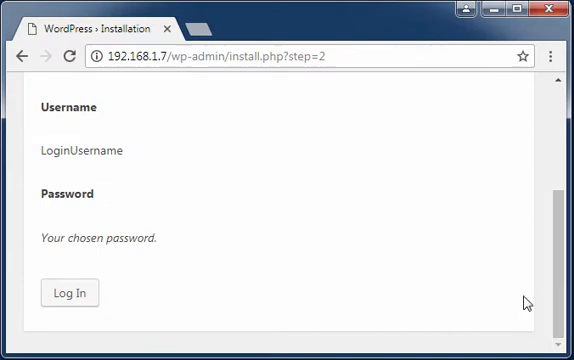
mouse_move(71, 294)
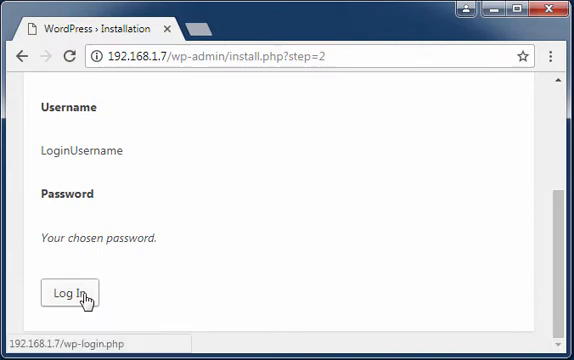
Step: Sign in to the WordPress admin dashboard as LoginUsername
left_click(70, 294)
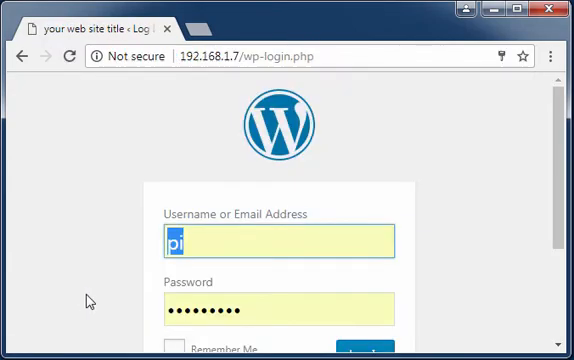
scroll("down", 3)
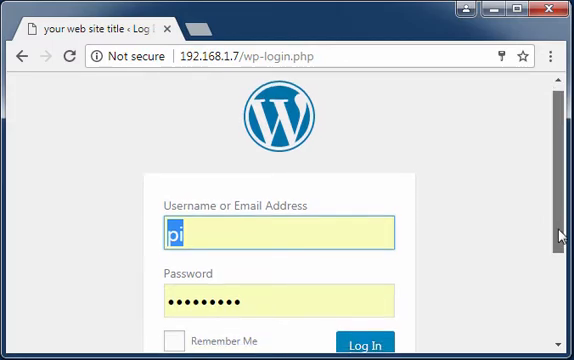
scroll("down", 3)
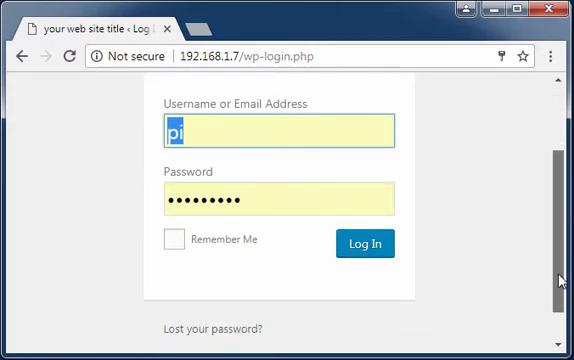
type("LoginUsername")
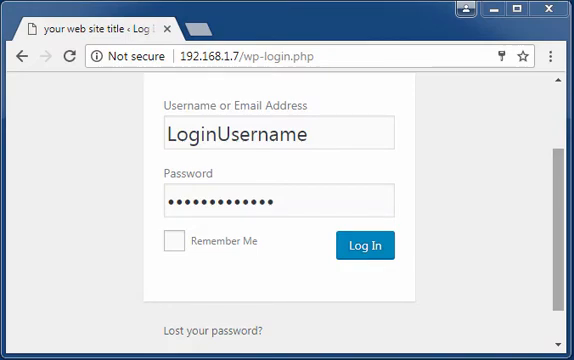
left_click(366, 245)
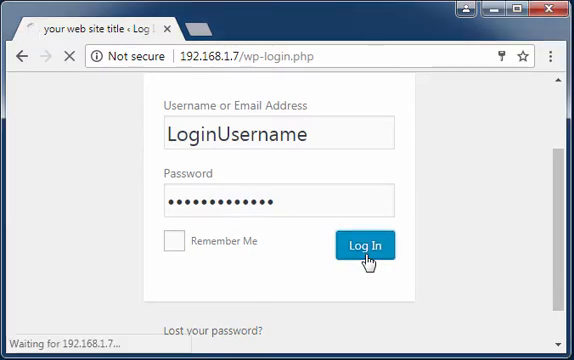
left_click(364, 245)
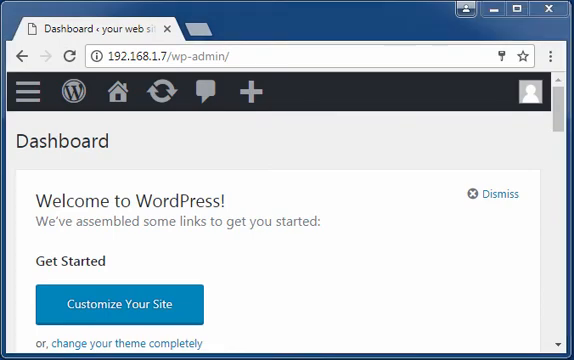
Step: Log out of WordPress from the top-right account avatar menu
left_click(530, 92)
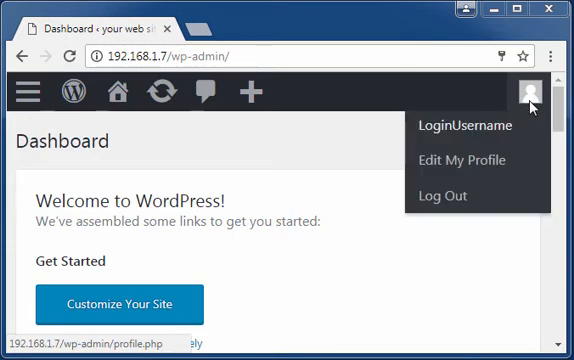
mouse_move(463, 160)
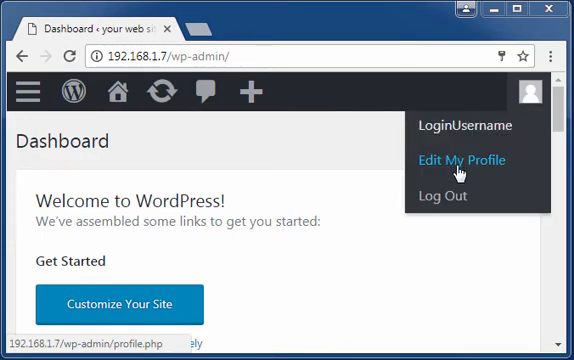
mouse_move(442, 196)
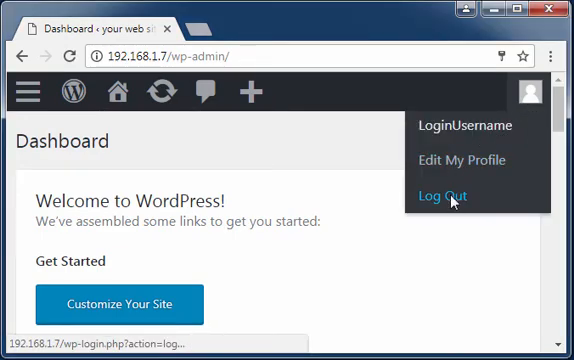
left_click(441, 196)
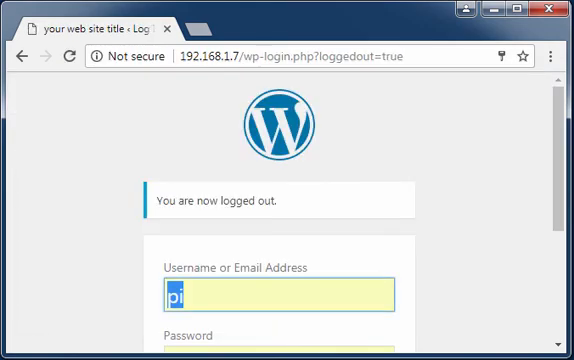